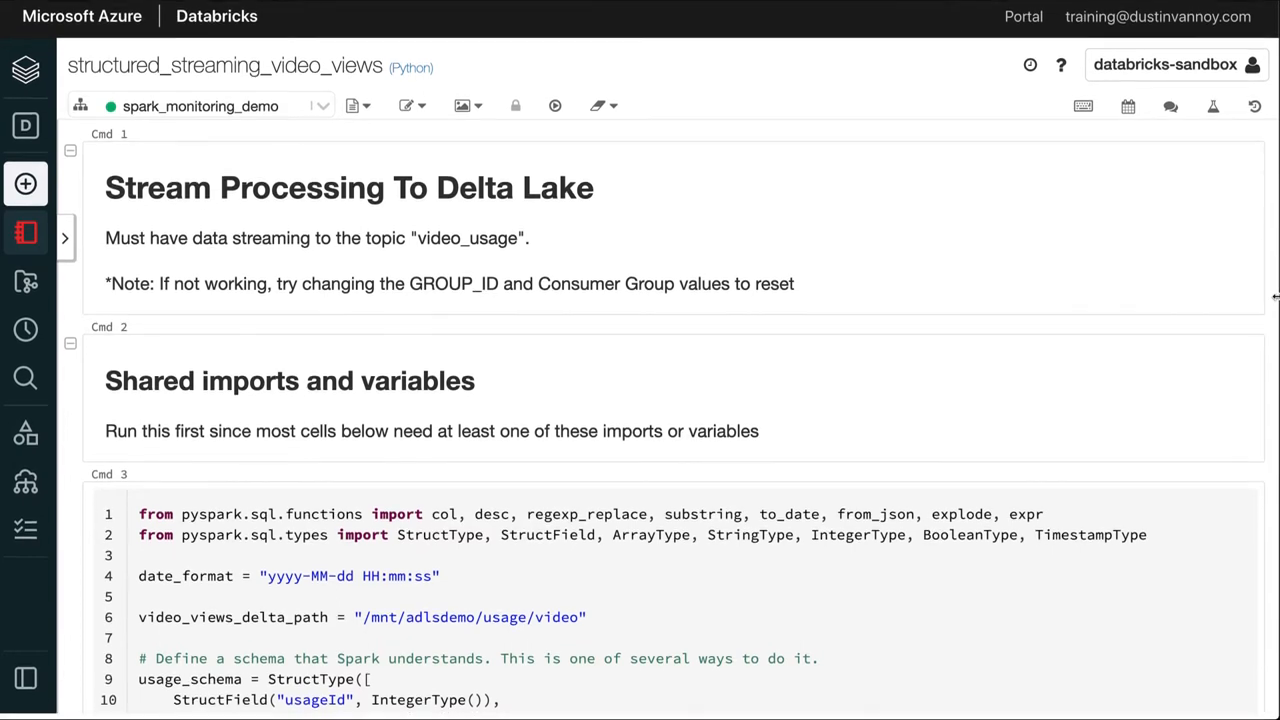
# Scroll through the StreamingVideoViewsDelta query's plan diagram down to the video_v0.5 Delta log scan
pyautogui.scroll(-3)
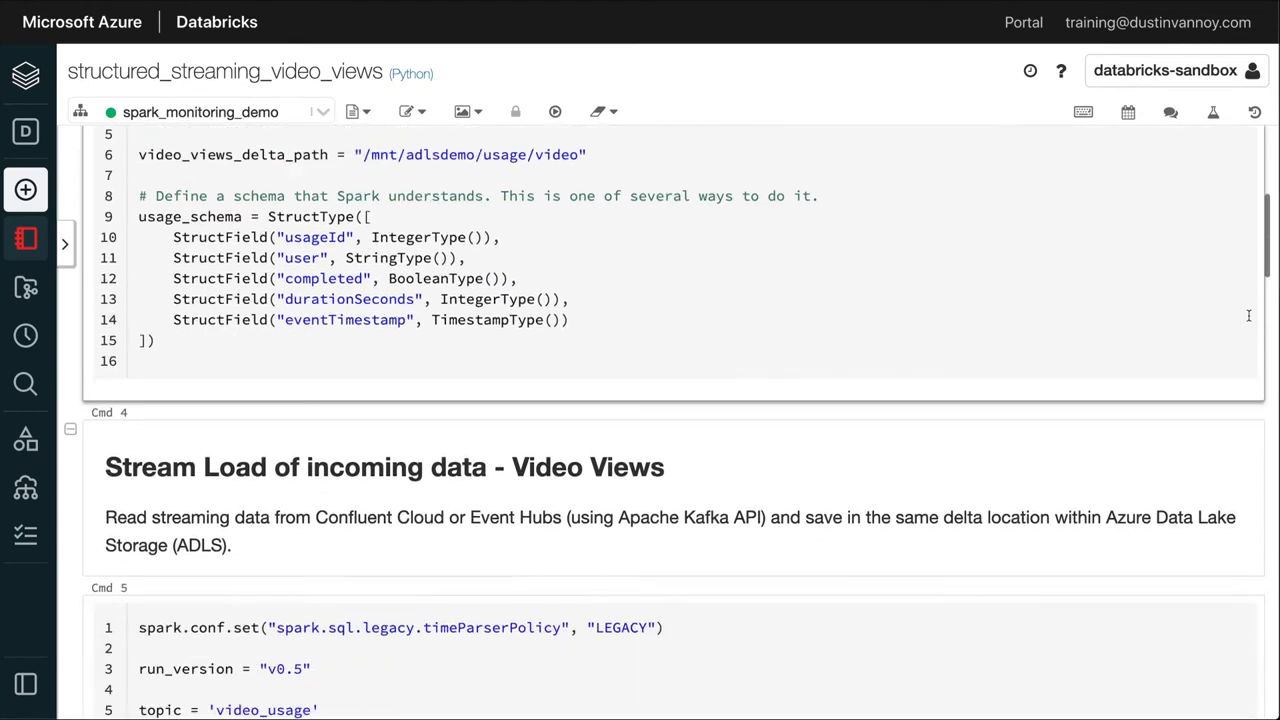
pyautogui.scroll(-3)
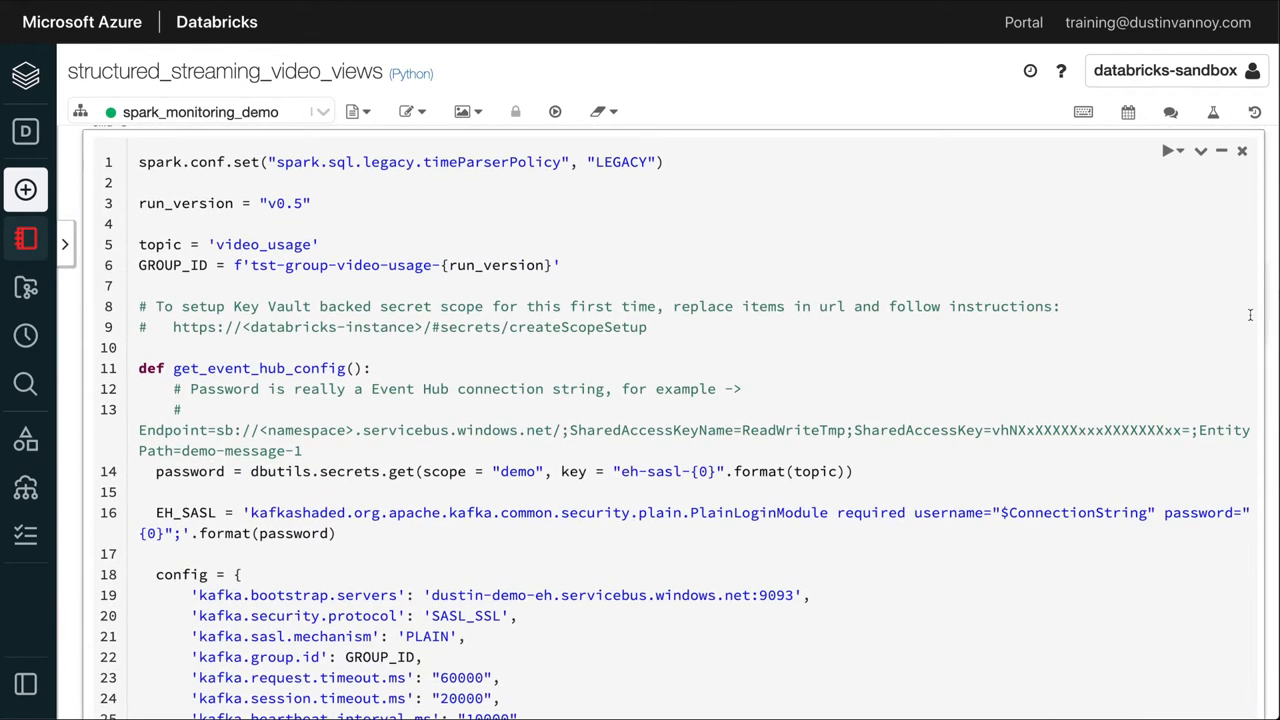
pyautogui.scroll(-3)
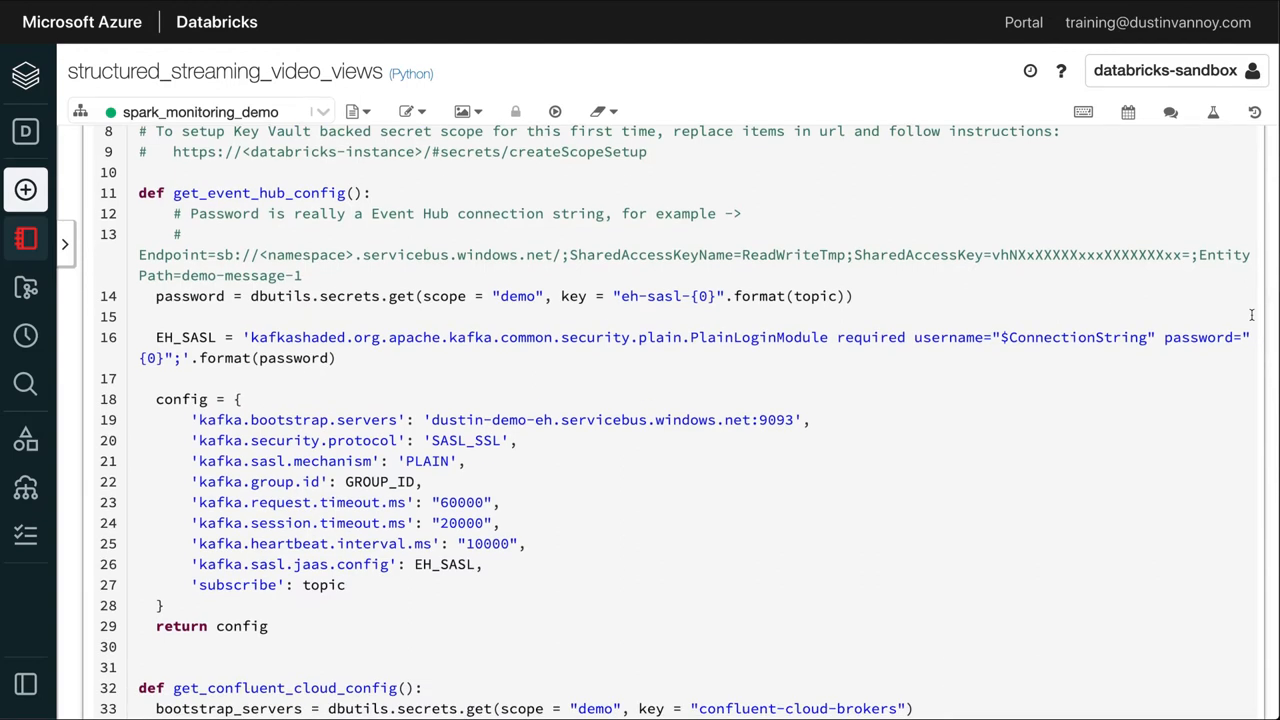
pyautogui.scroll(-3)
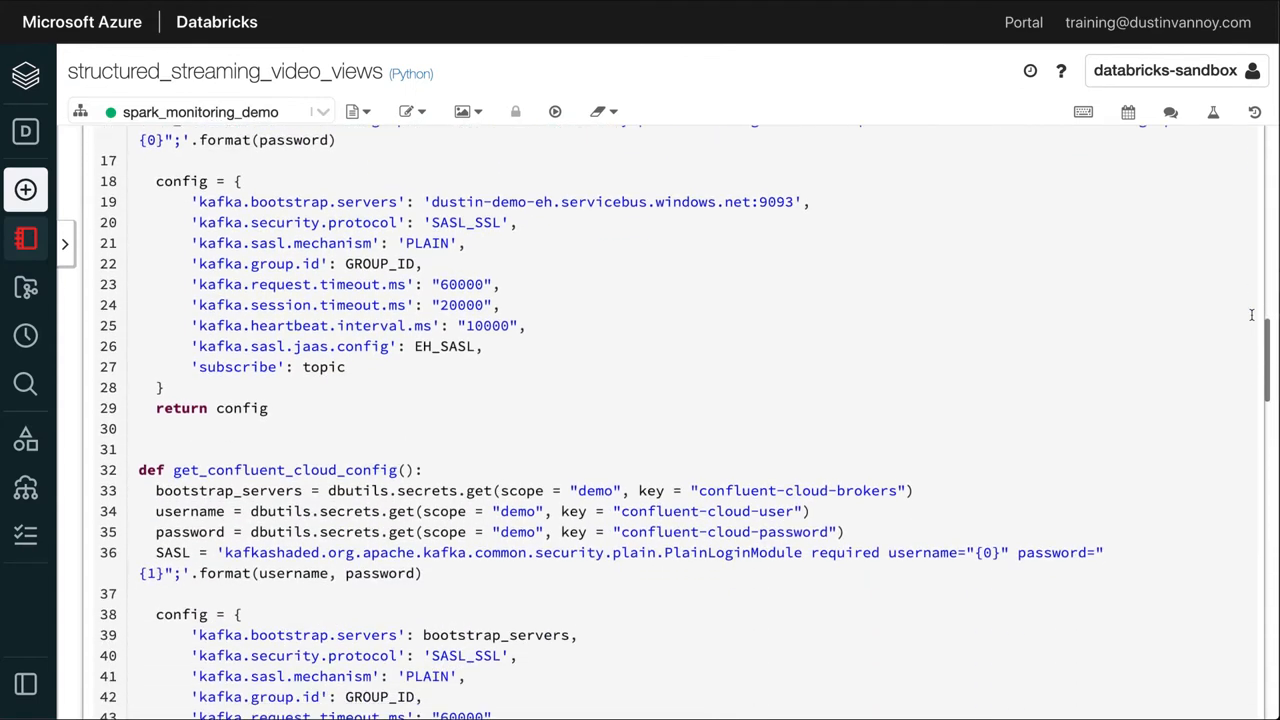
pyautogui.scroll(-3)
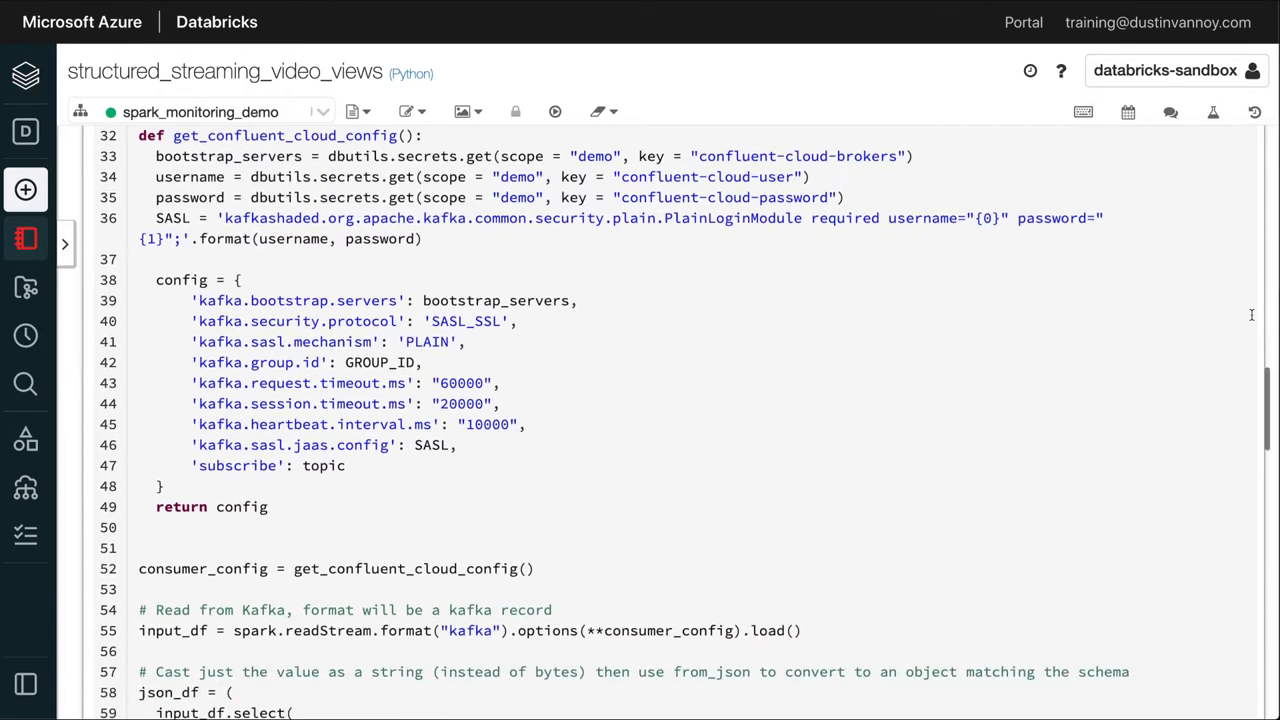
pyautogui.scroll(-3)
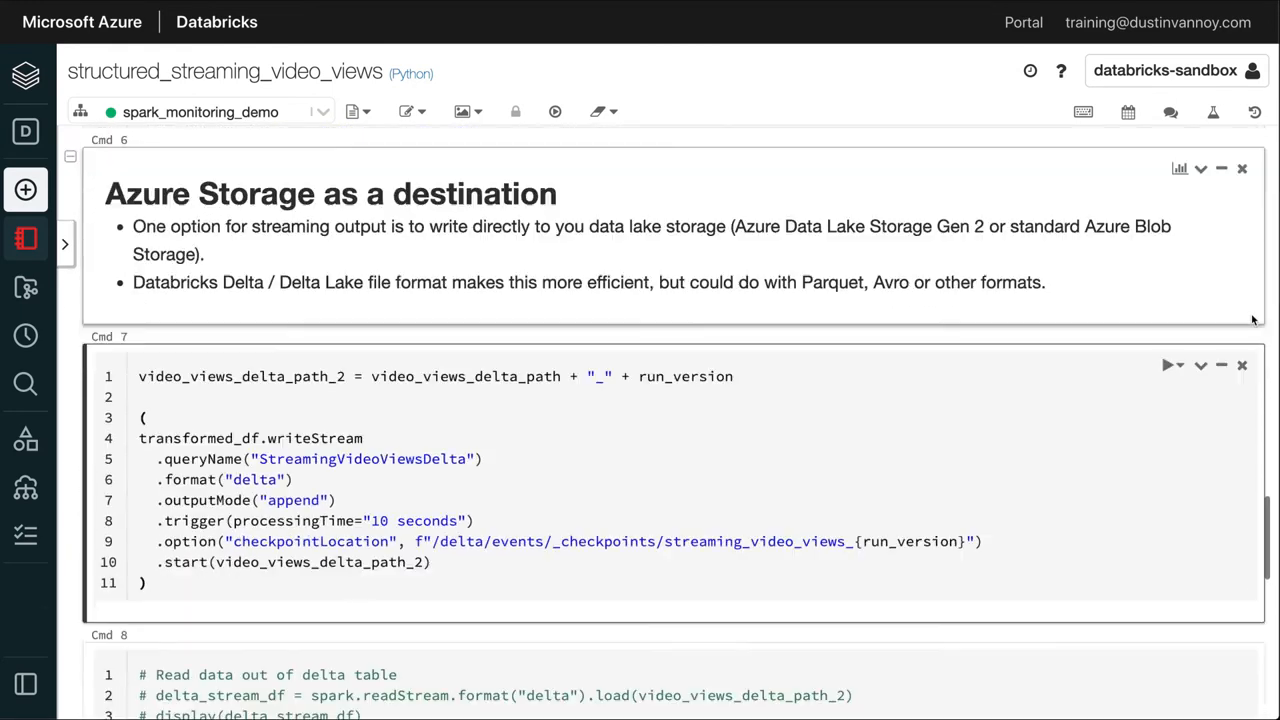
pyautogui.scroll(-3)
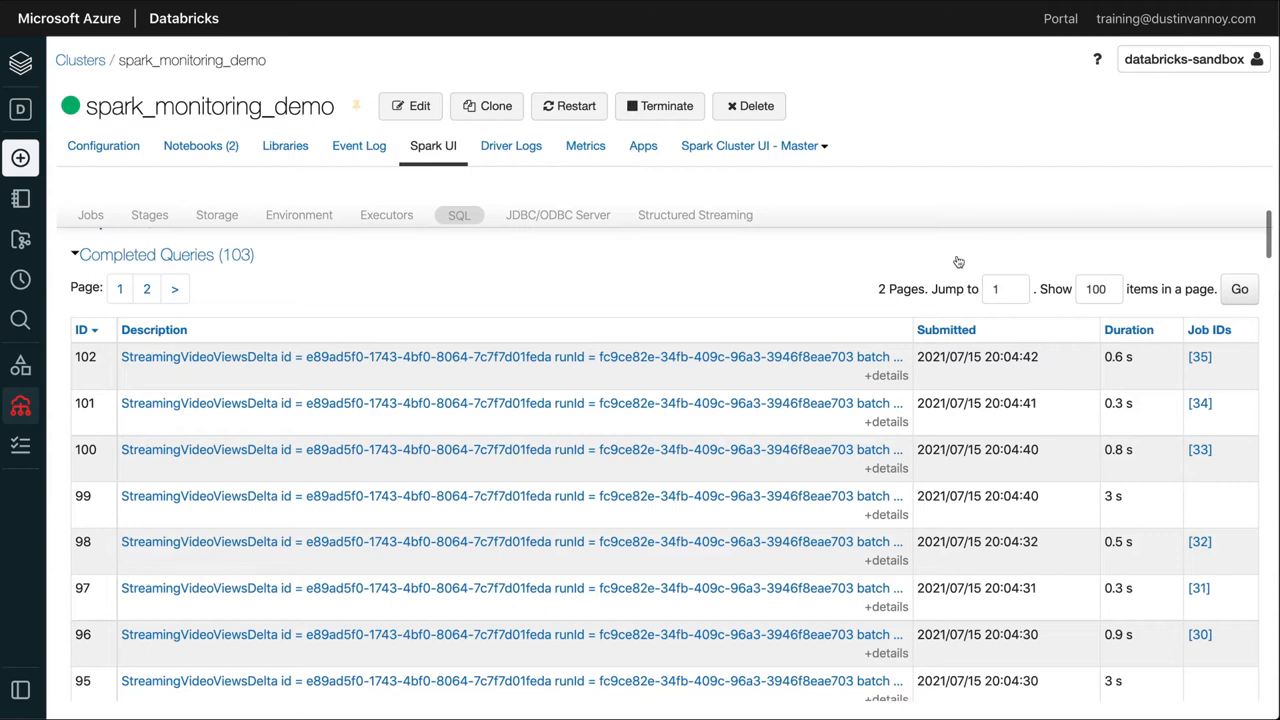
pyautogui.moveTo(916, 256)
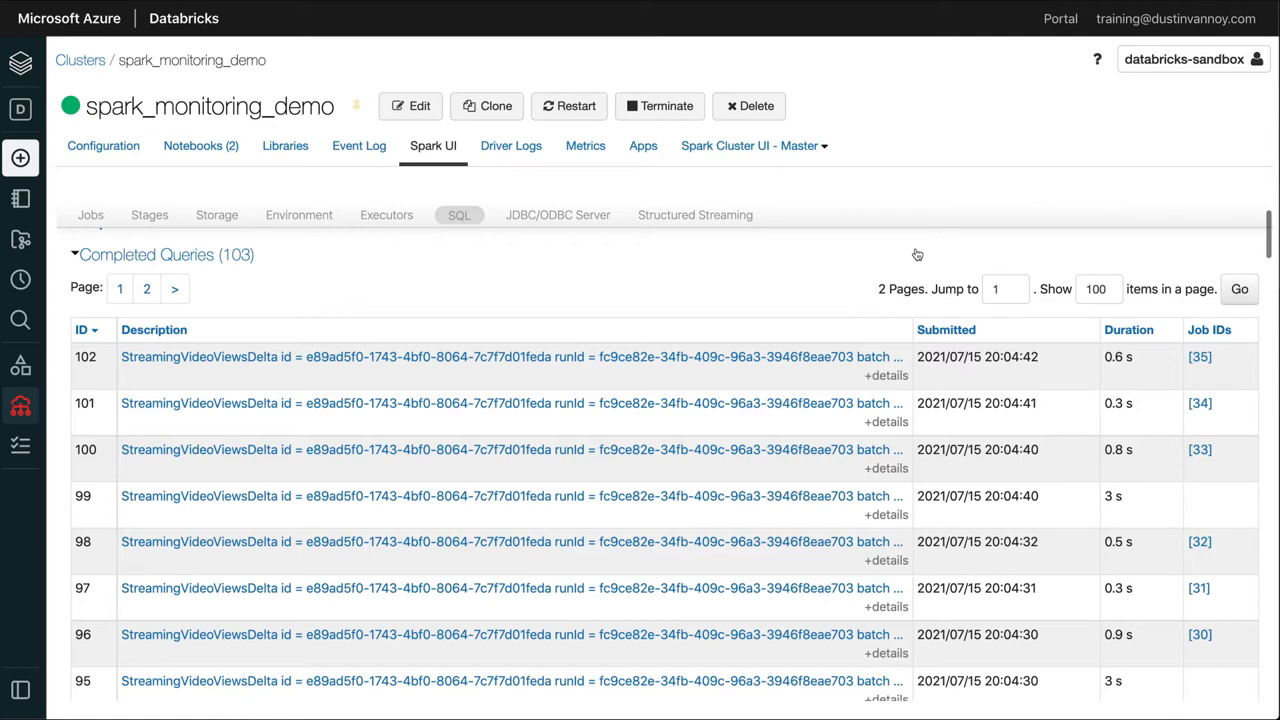
pyautogui.moveTo(1224, 376)
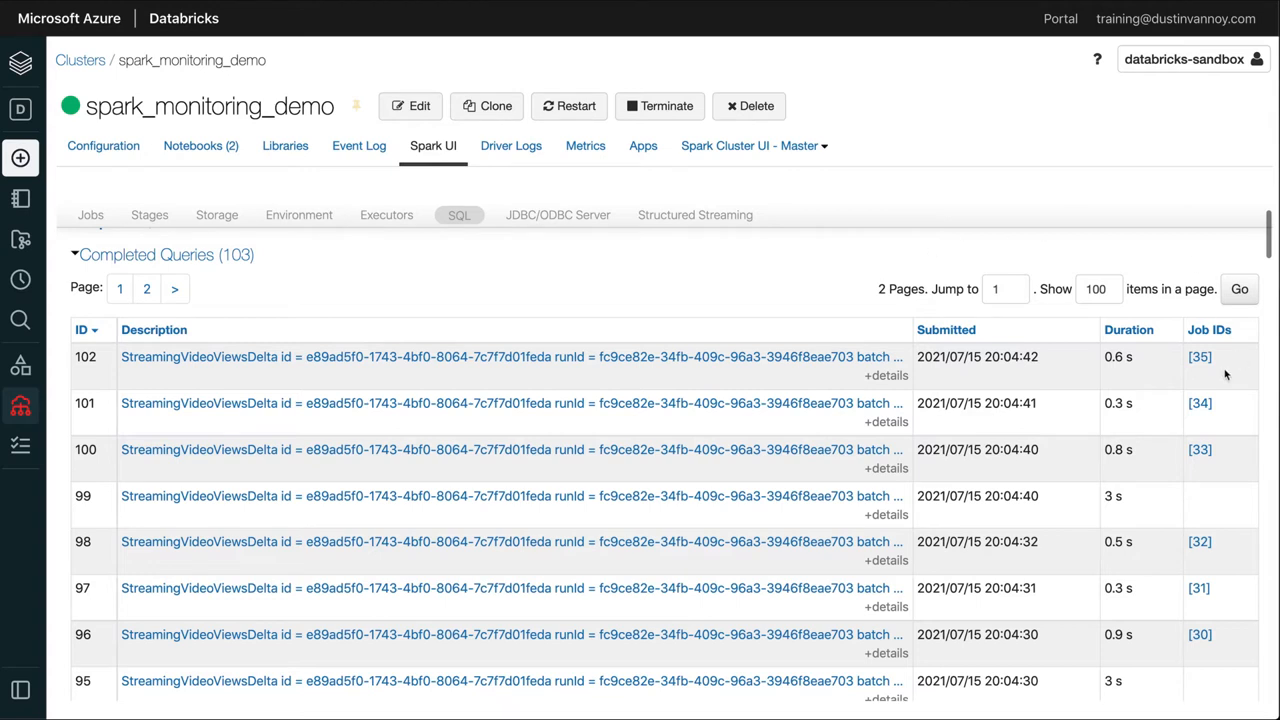
pyautogui.moveTo(1200, 356)
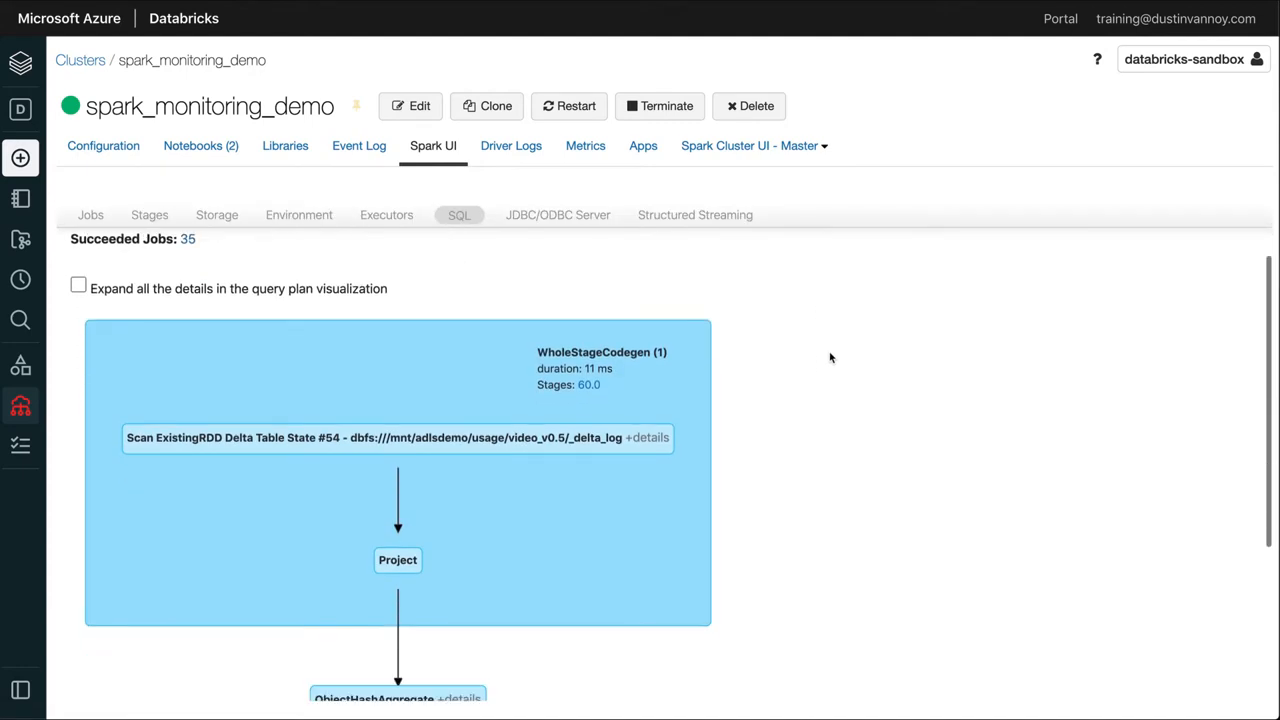
# Show Streaming Query Statistics for the active StreamingVideoViewsDelta run via the Structured Streaming sub-tab
pyautogui.scroll(-3)
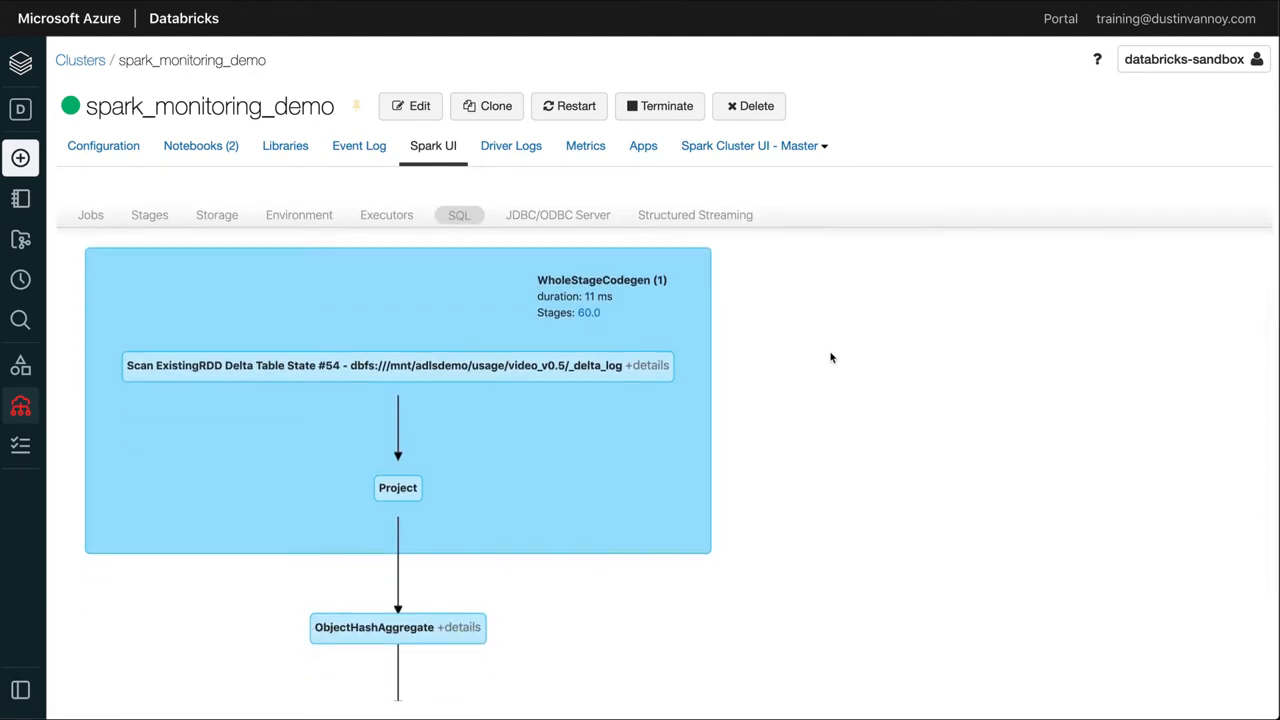
pyautogui.scroll(-3)
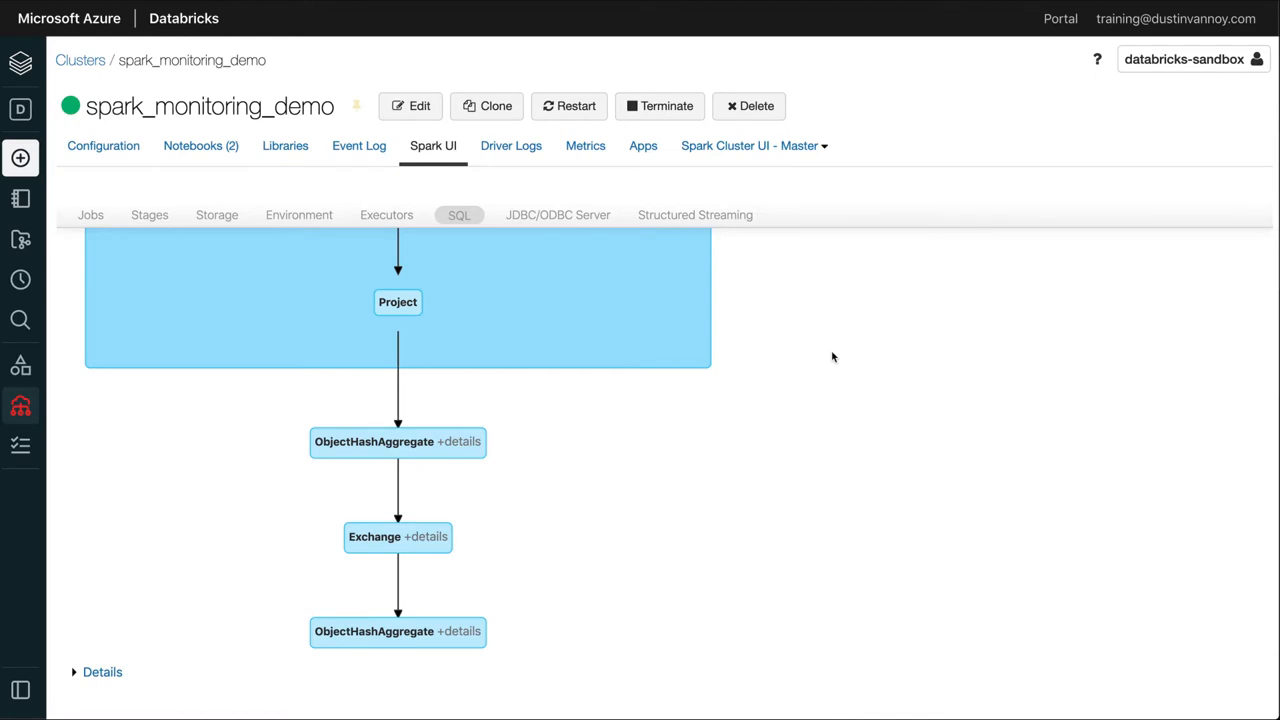
pyautogui.click(694, 214)
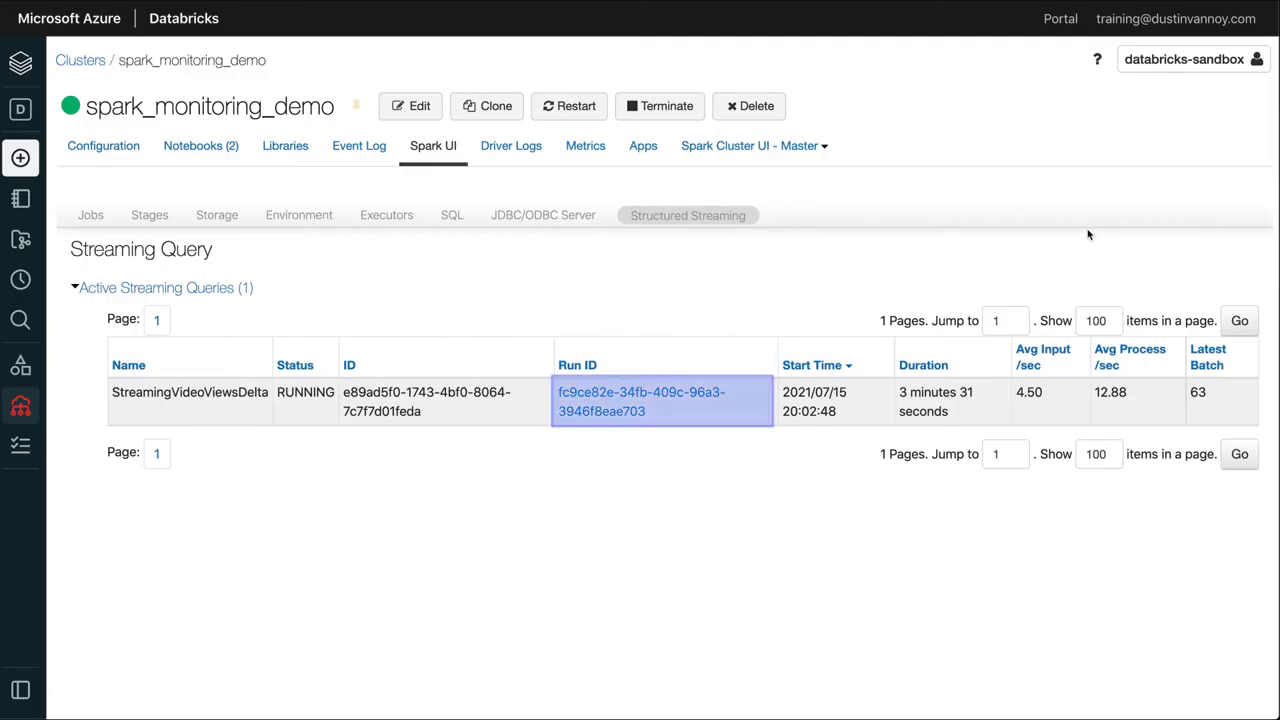
pyautogui.click(640, 392)
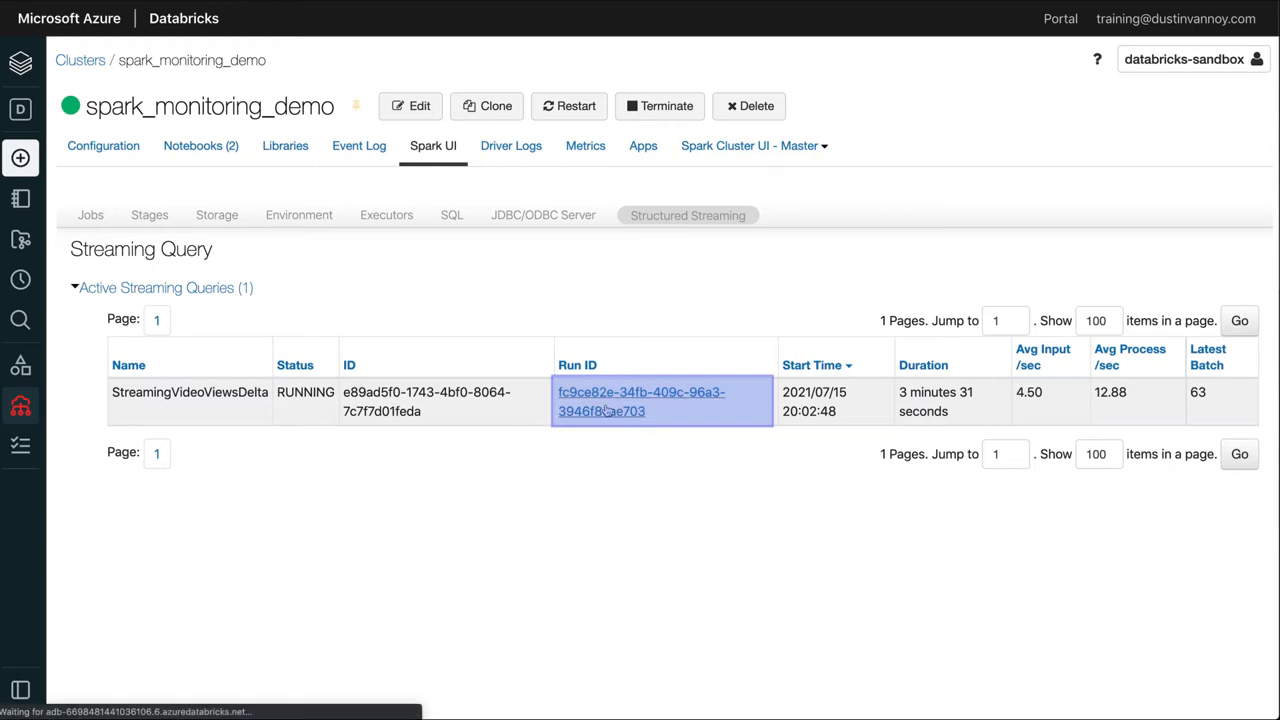
pyautogui.click(640, 400)
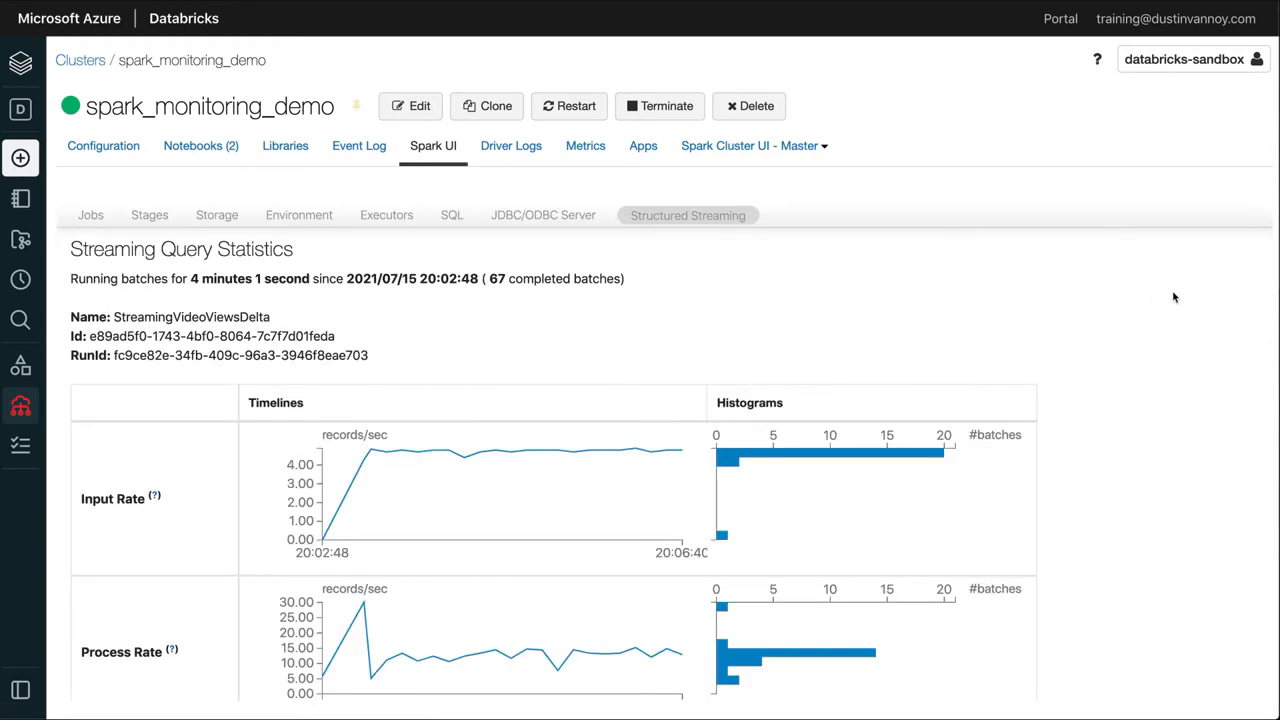
pyautogui.scroll(-3)
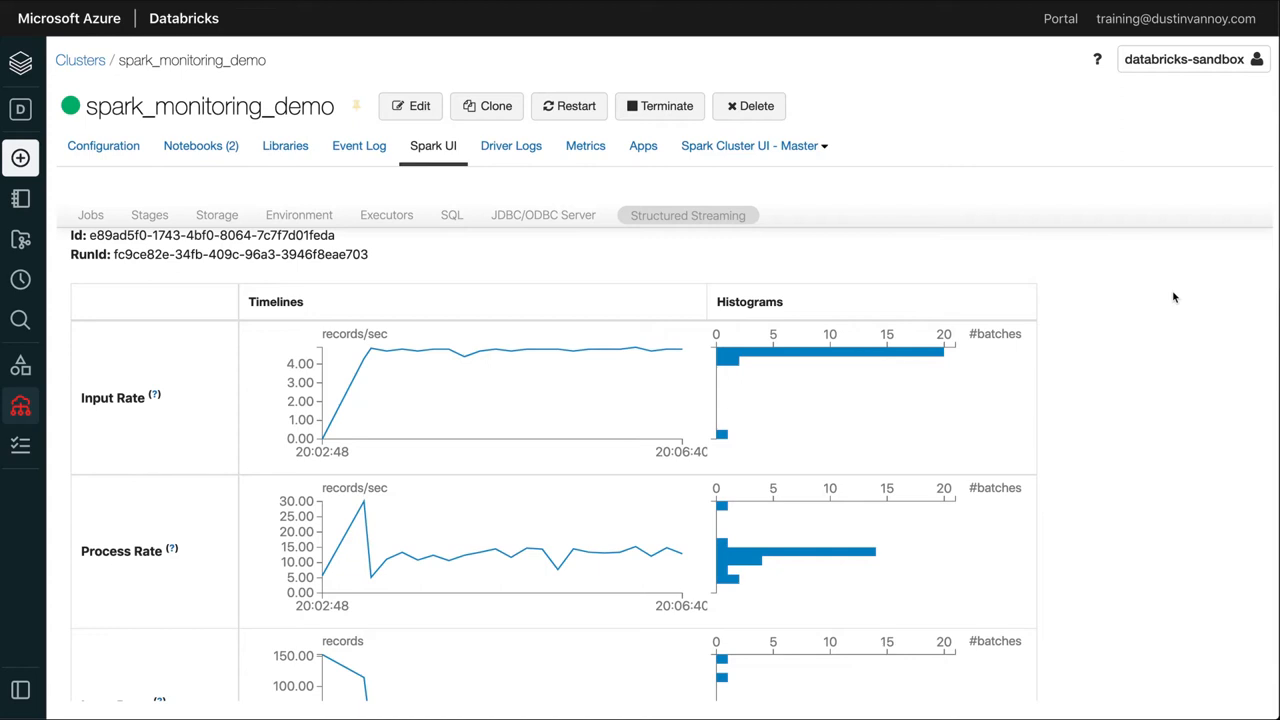
pyautogui.scroll(-3)
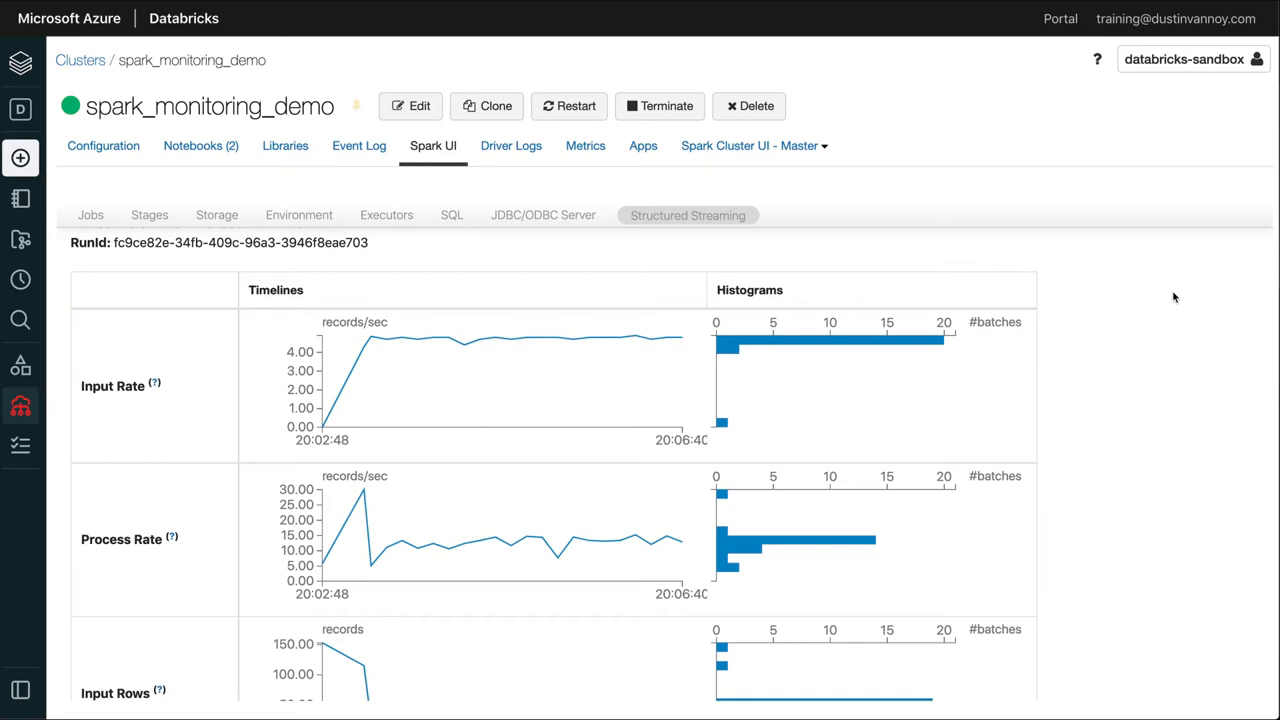
pyautogui.moveTo(1100, 324)
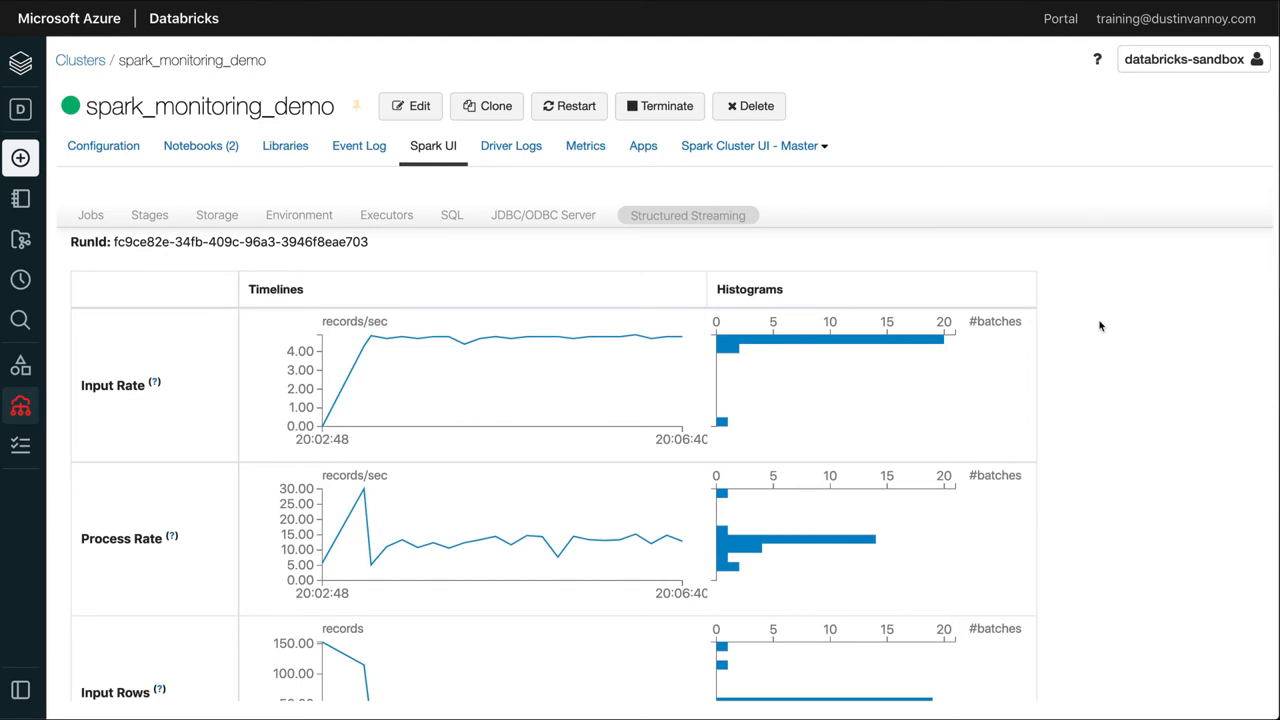
pyautogui.scroll(-3)
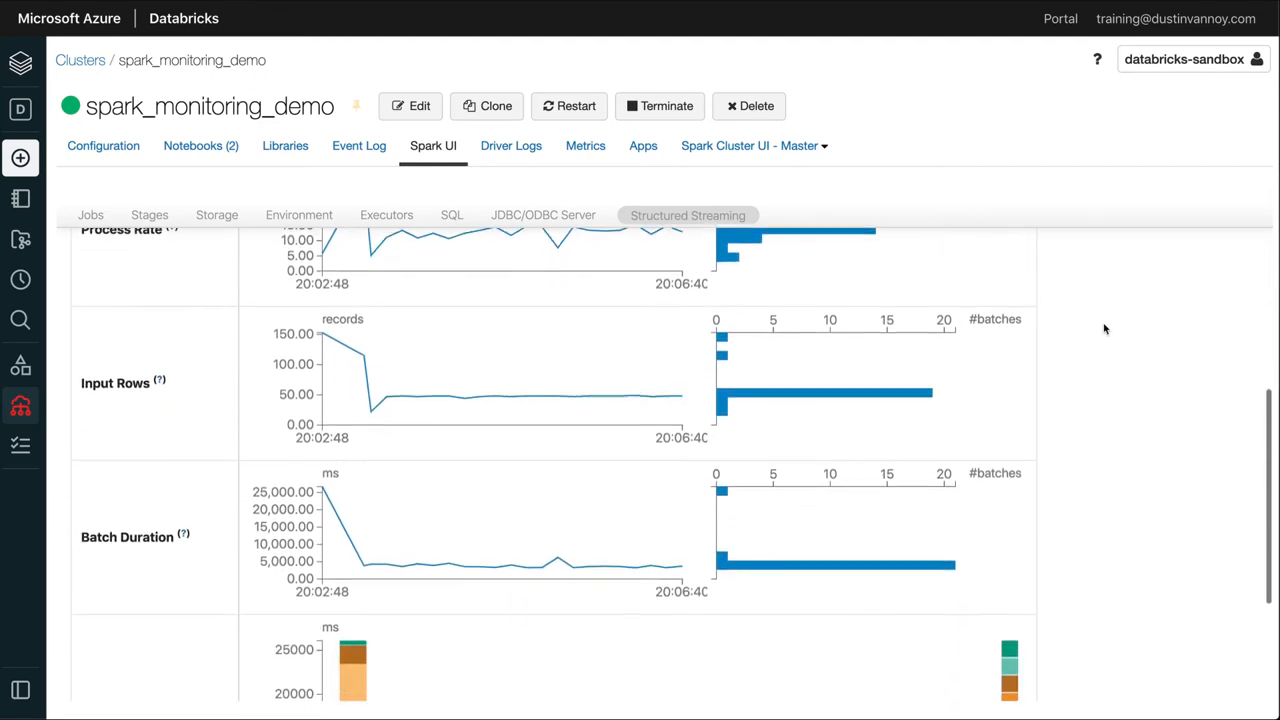
# Scroll the structured_streaming_video_views notebook down to the running streaming cell
pyautogui.scroll(-3)
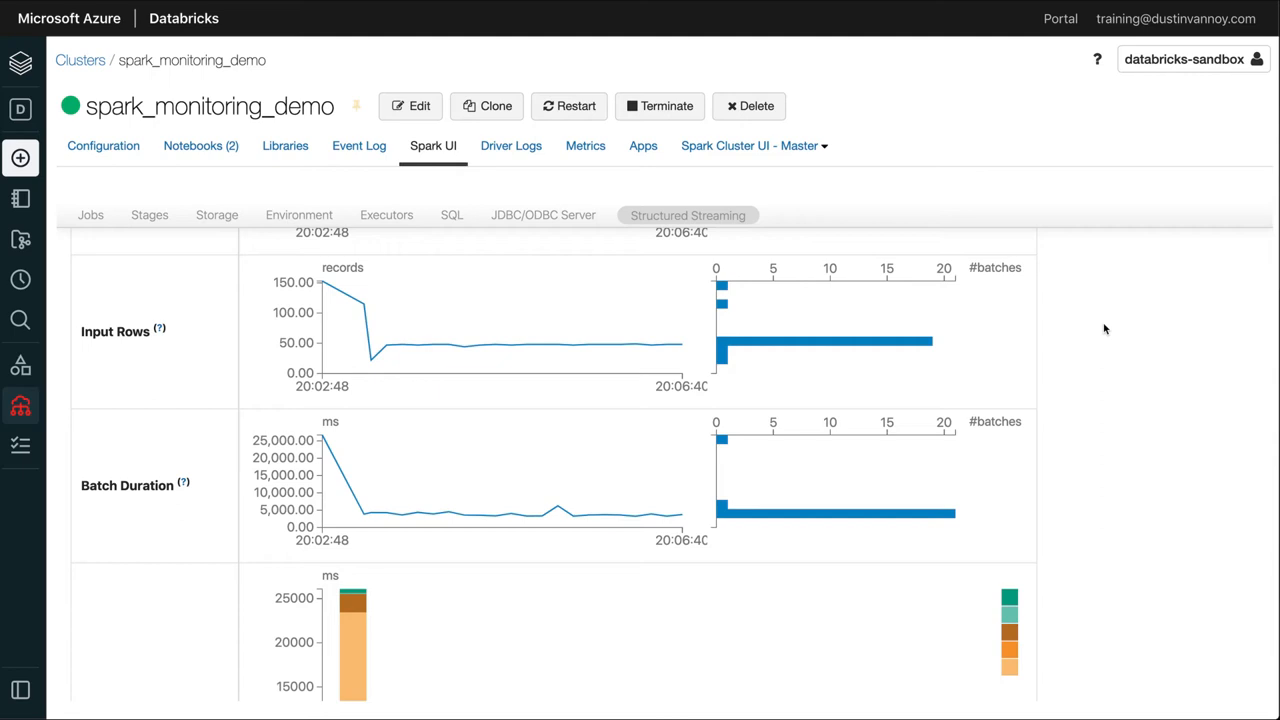
pyautogui.scroll(-3)
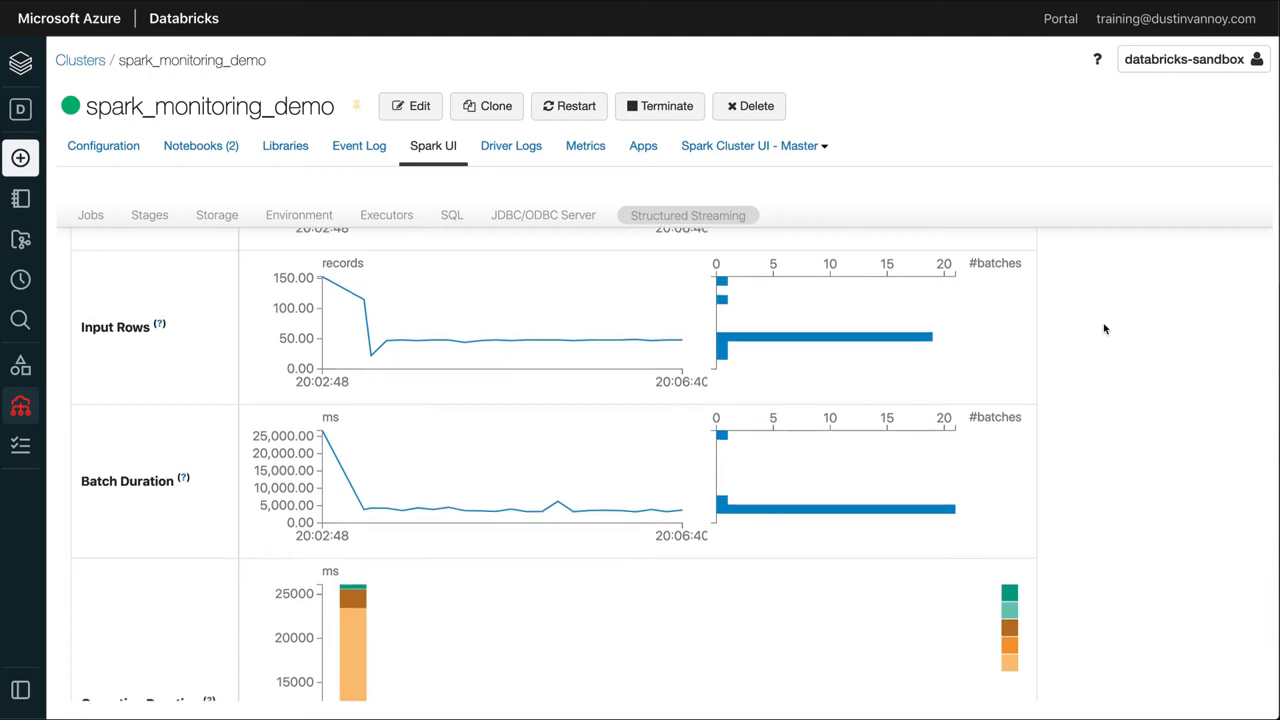
pyautogui.scroll(-3)
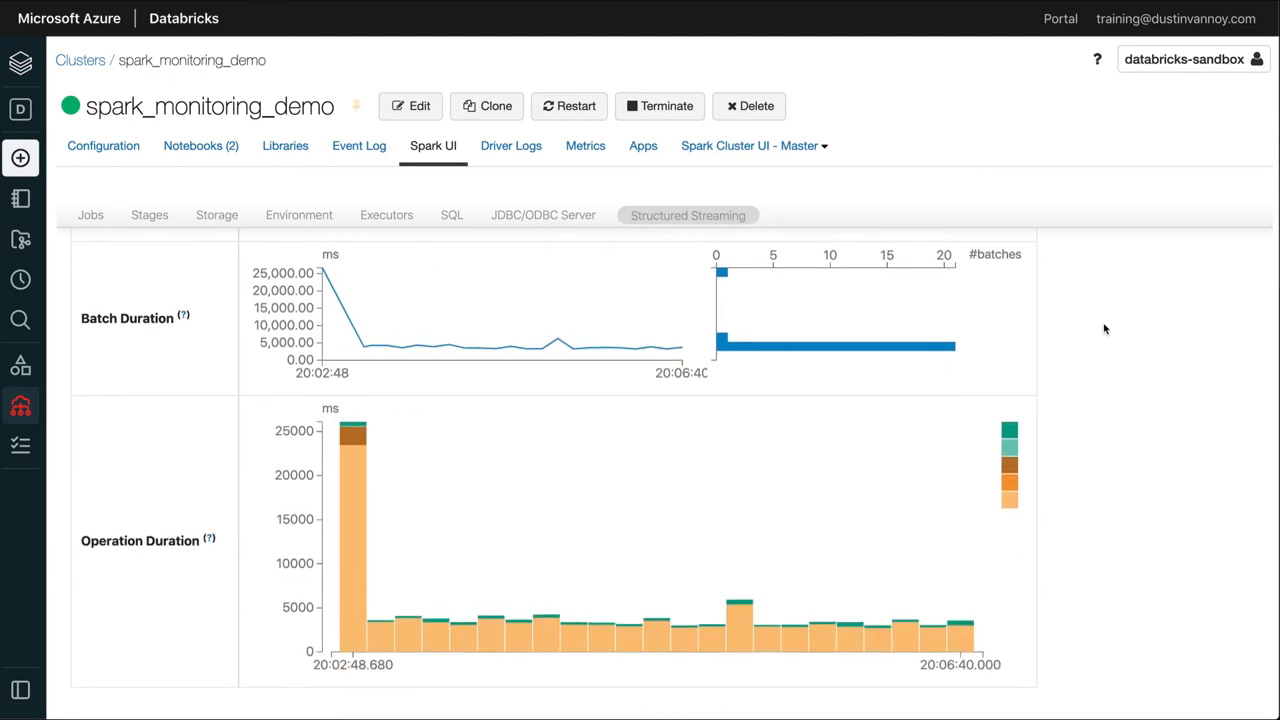
pyautogui.moveTo(1008, 504)
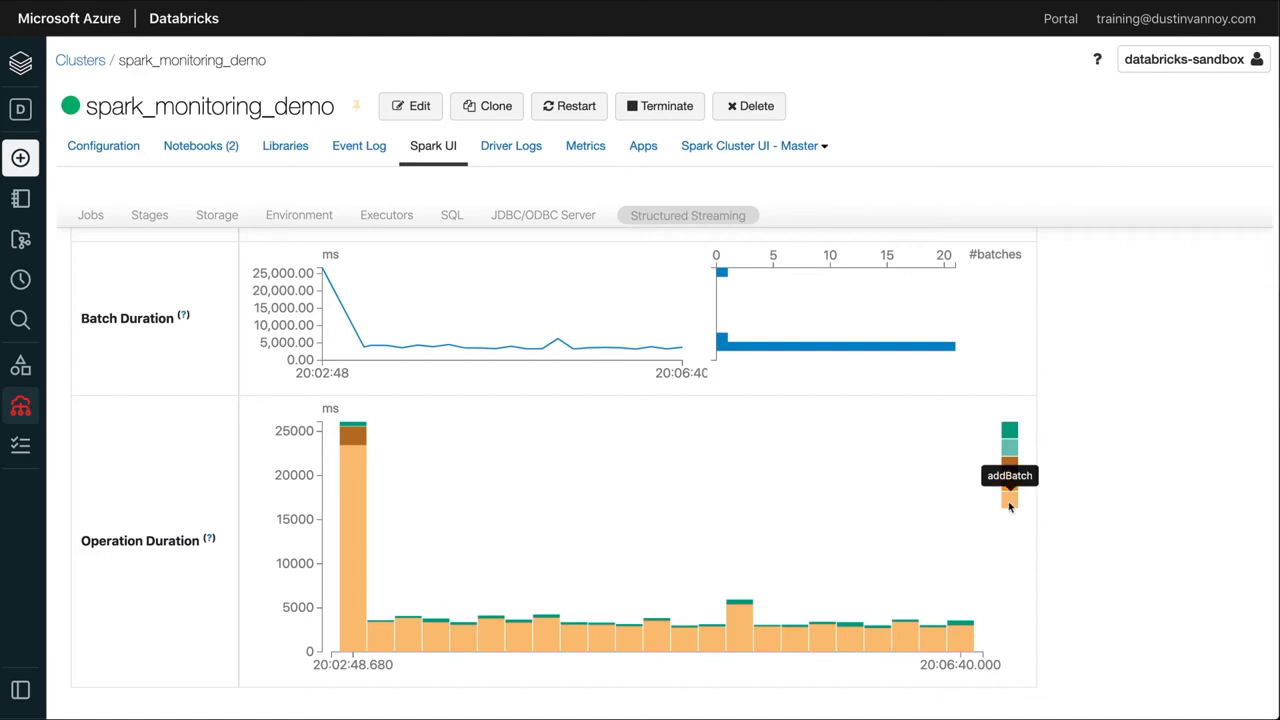
pyautogui.moveTo(1036, 480)
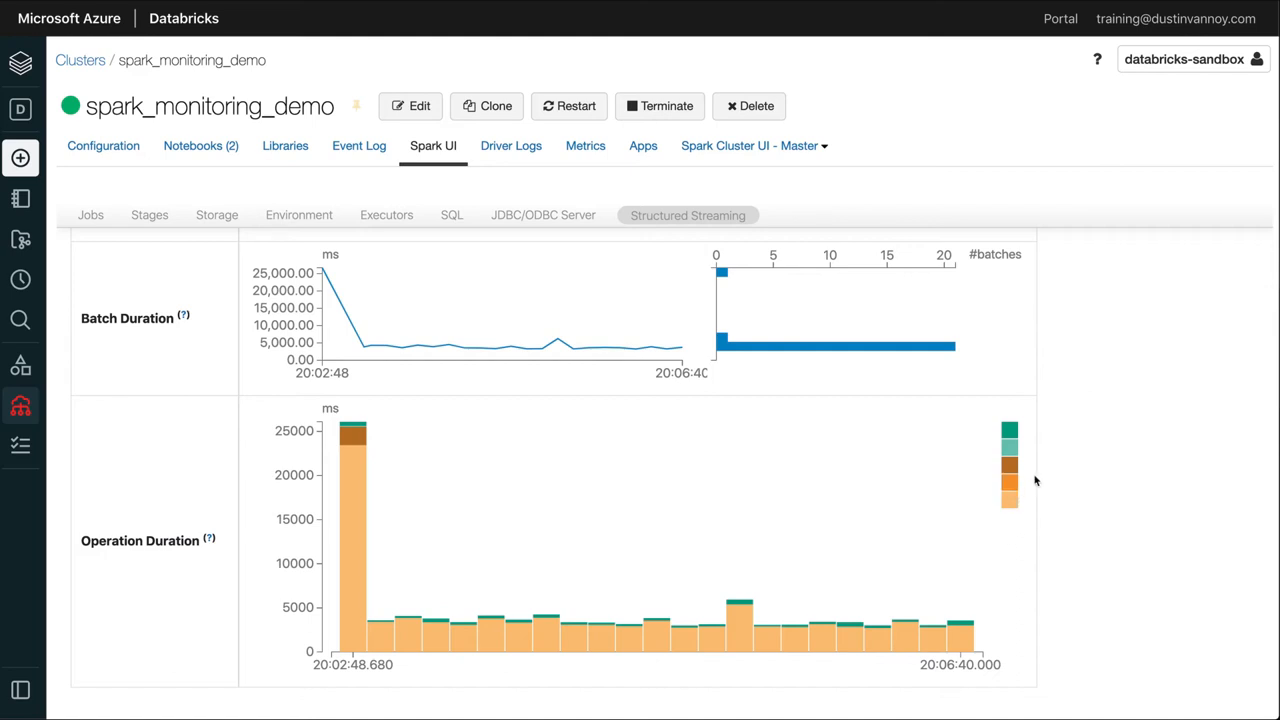
pyautogui.moveTo(1008, 468)
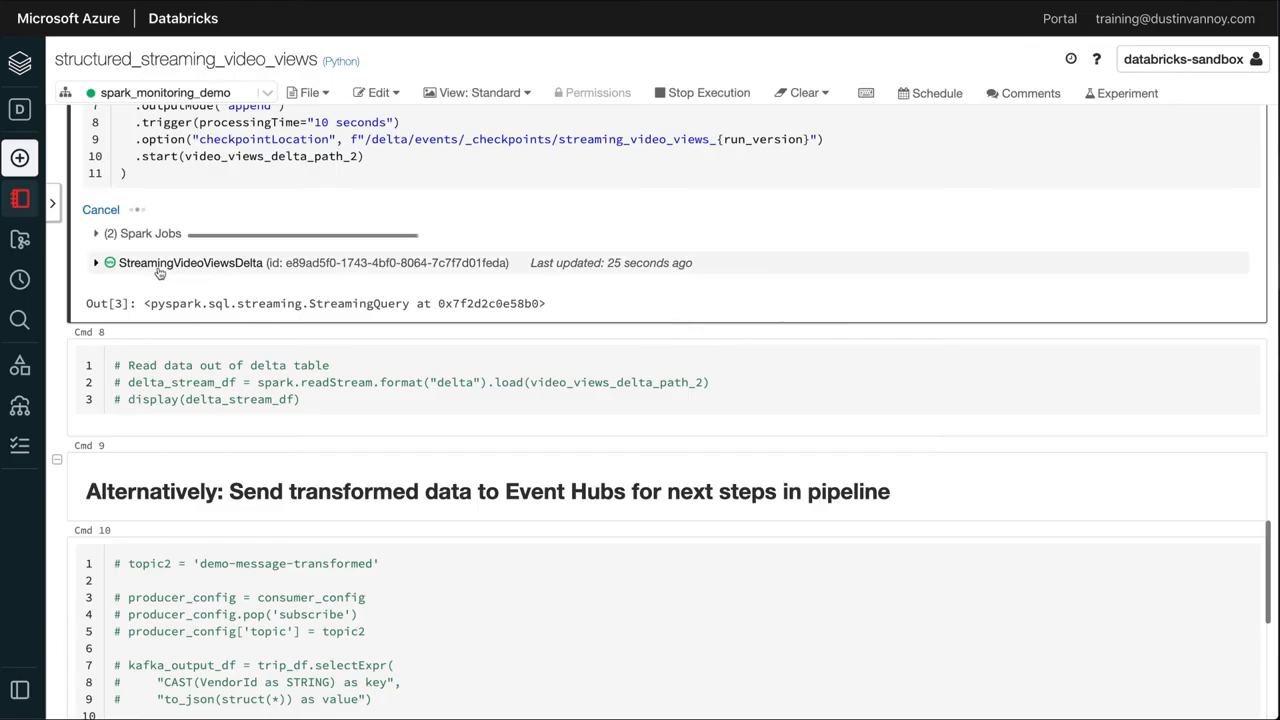
pyautogui.moveTo(96, 272)
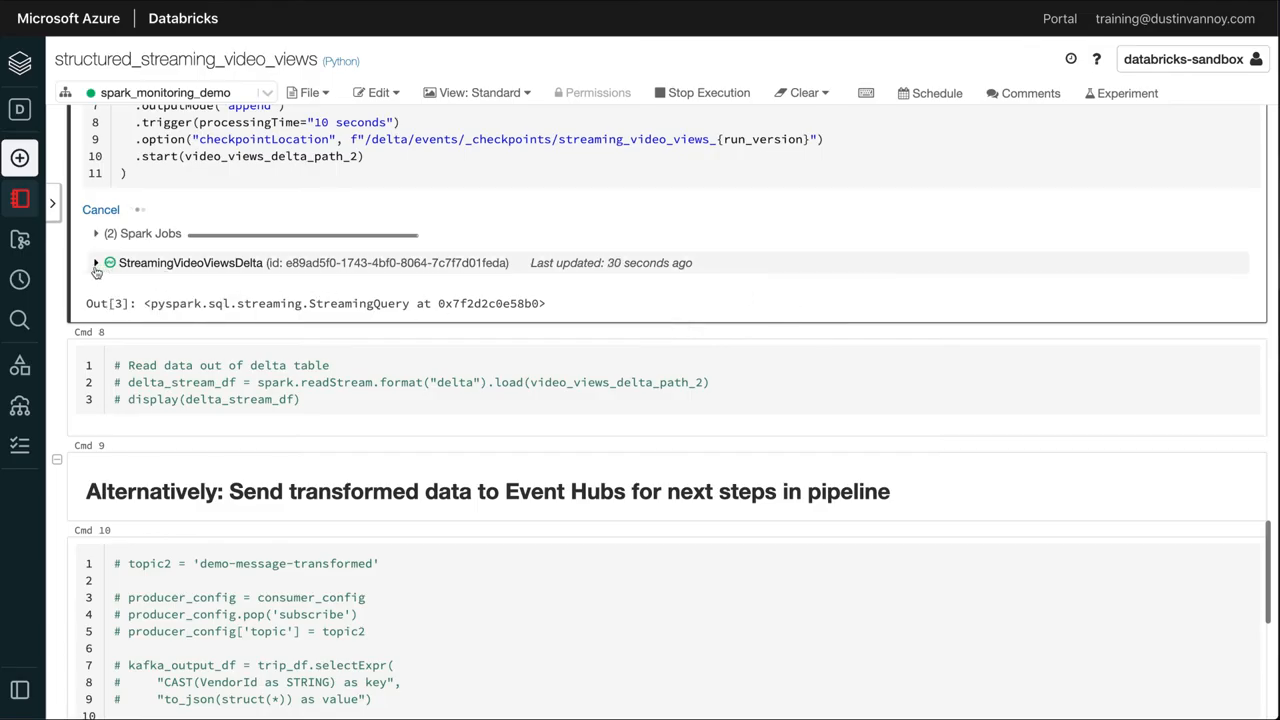
# Expand the StreamingVideoViewsDelta output to show its Input vs. Processing Rate and Batch Duration charts
pyautogui.click(96, 262)
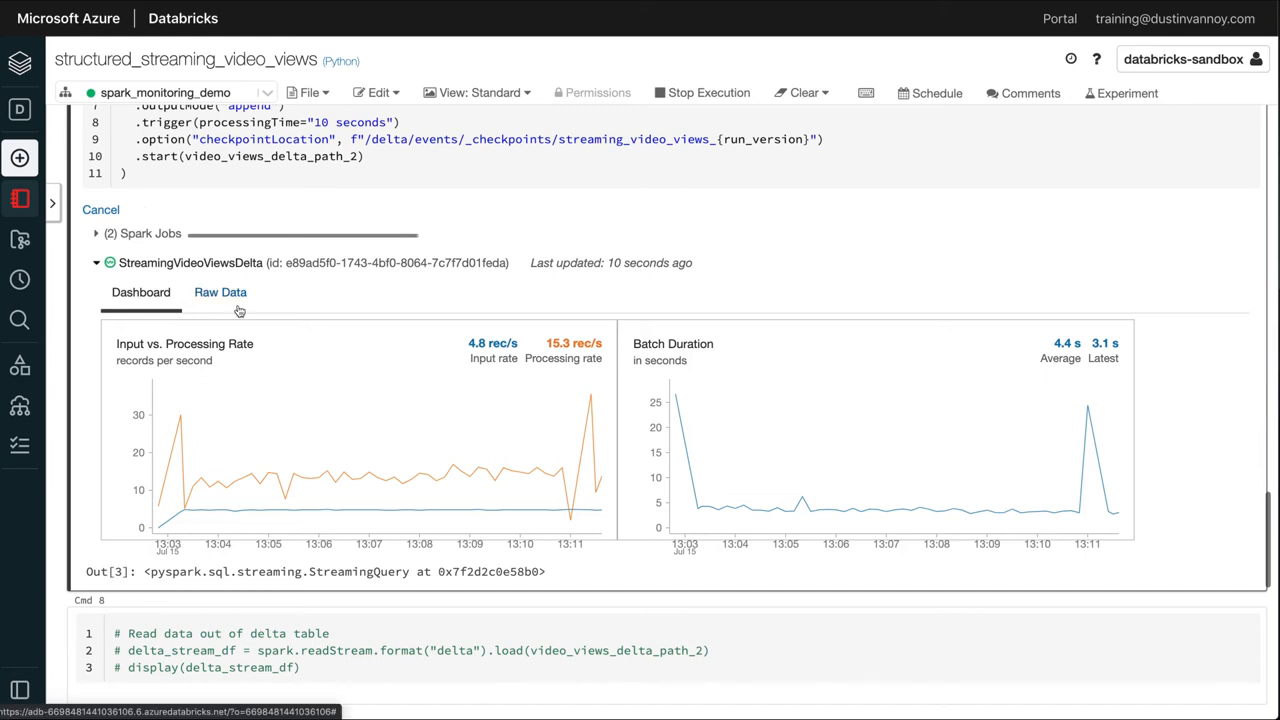
# Show the query's Raw Data progress JSON and scroll to the durationMs breakdown
pyautogui.click(220, 292)
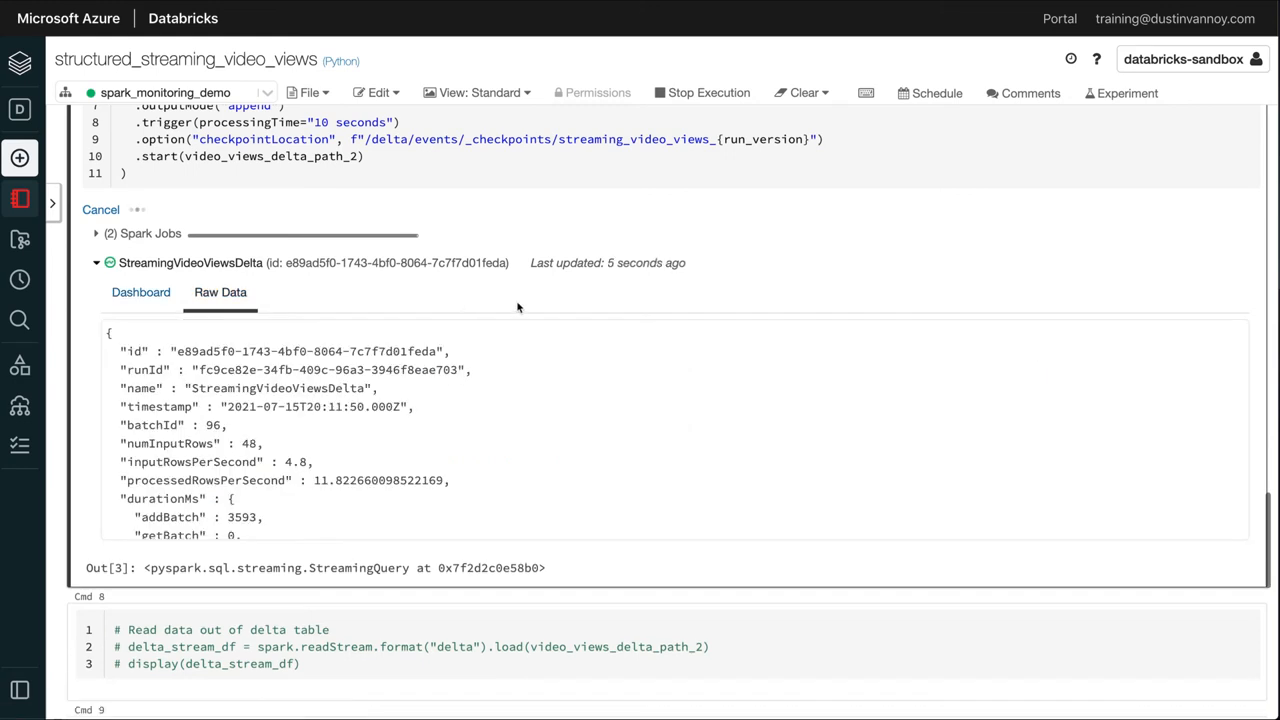
pyautogui.moveTo(512, 322)
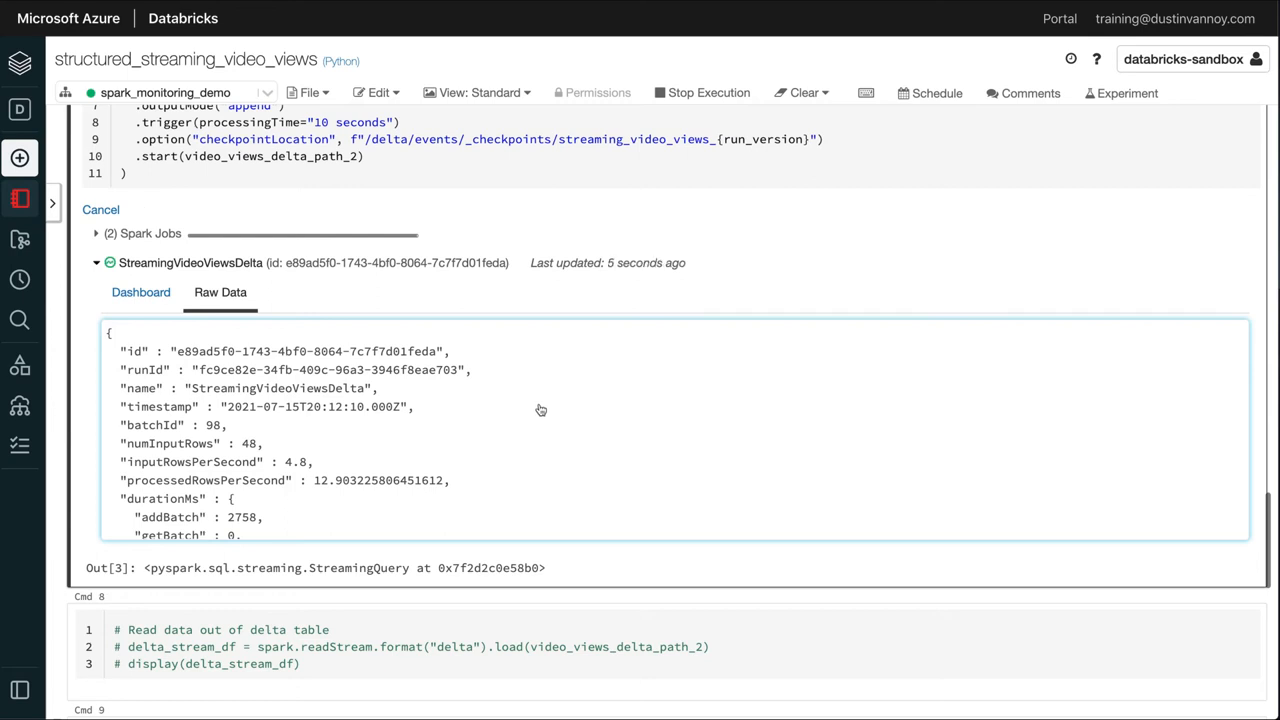
pyautogui.moveTo(540, 410)
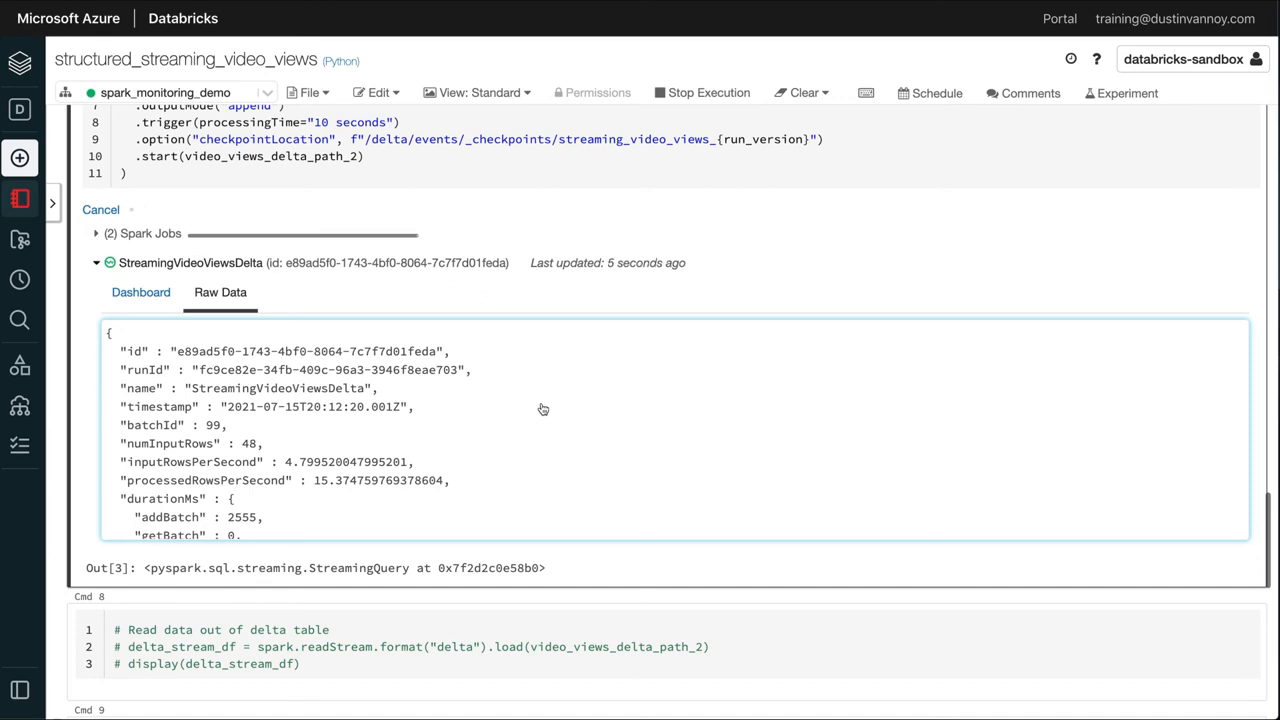
pyautogui.scroll(-3)
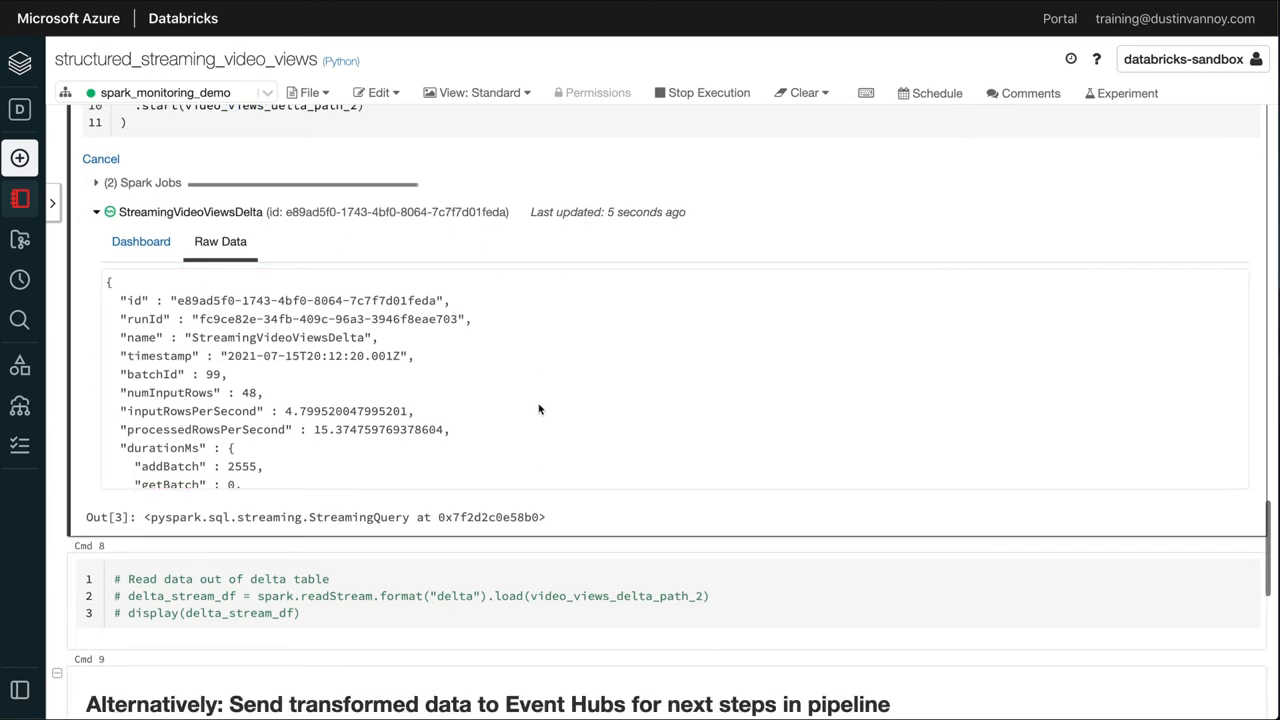
pyautogui.scroll(-3)
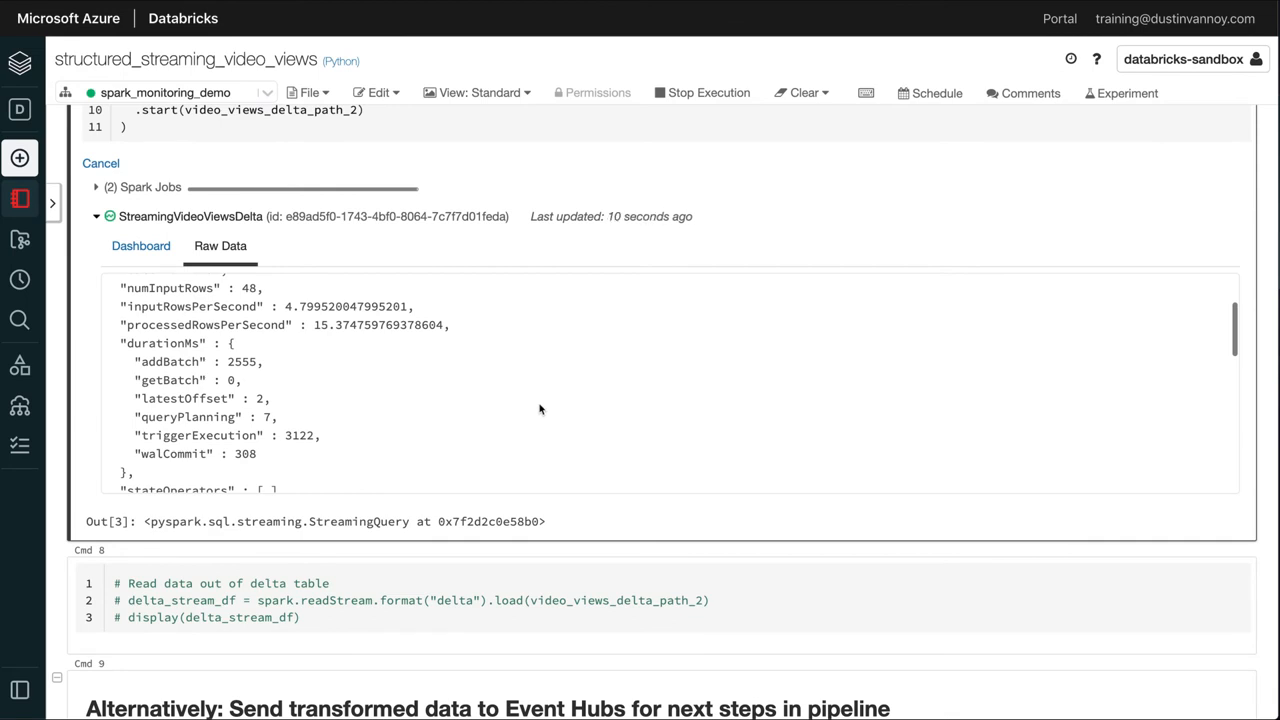
# Scroll the Spark UI Structured Streaming page to the Input Rate, Process Rate and Input Rows timelines
pyautogui.scroll(-3)
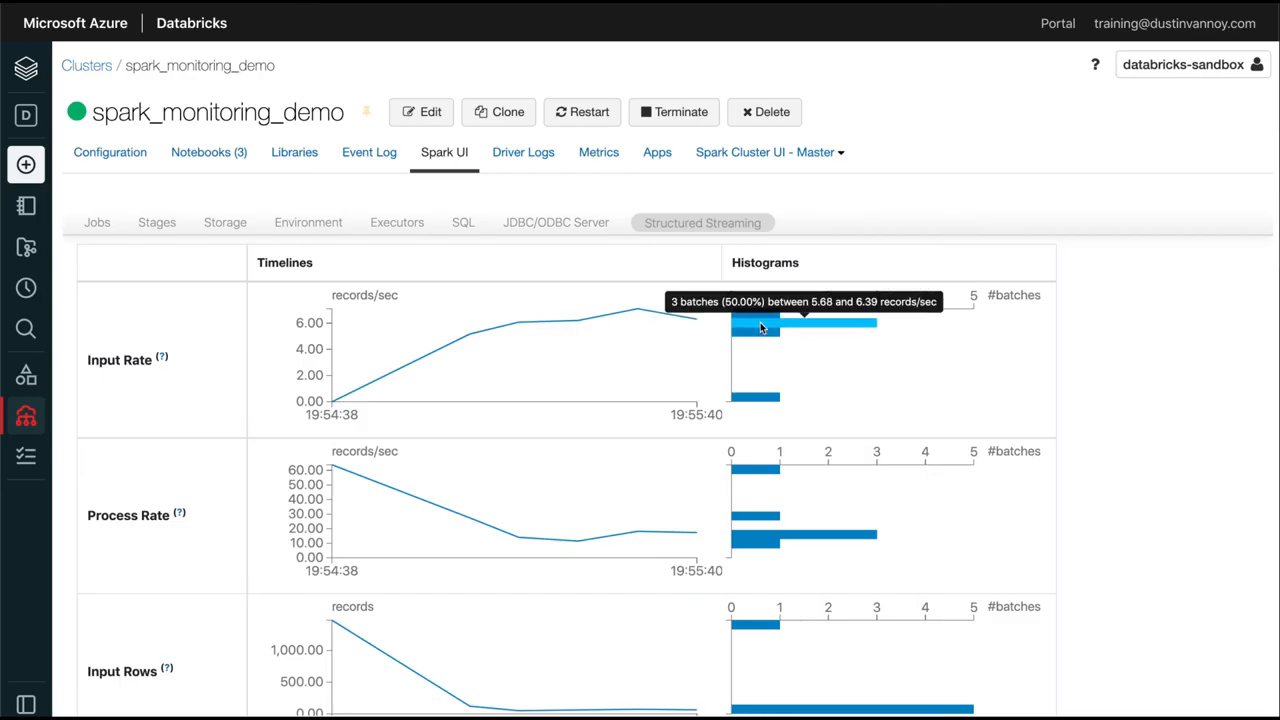
pyautogui.scroll(-3)
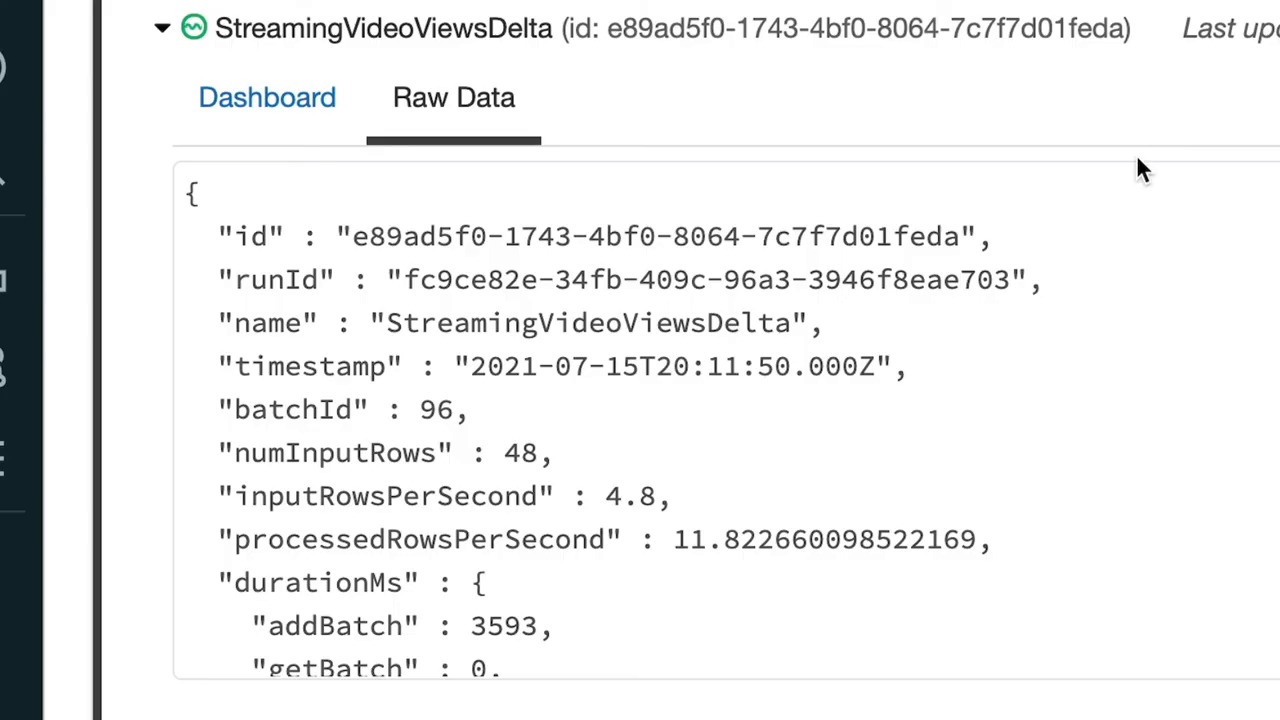
pyautogui.moveTo(1130, 190)
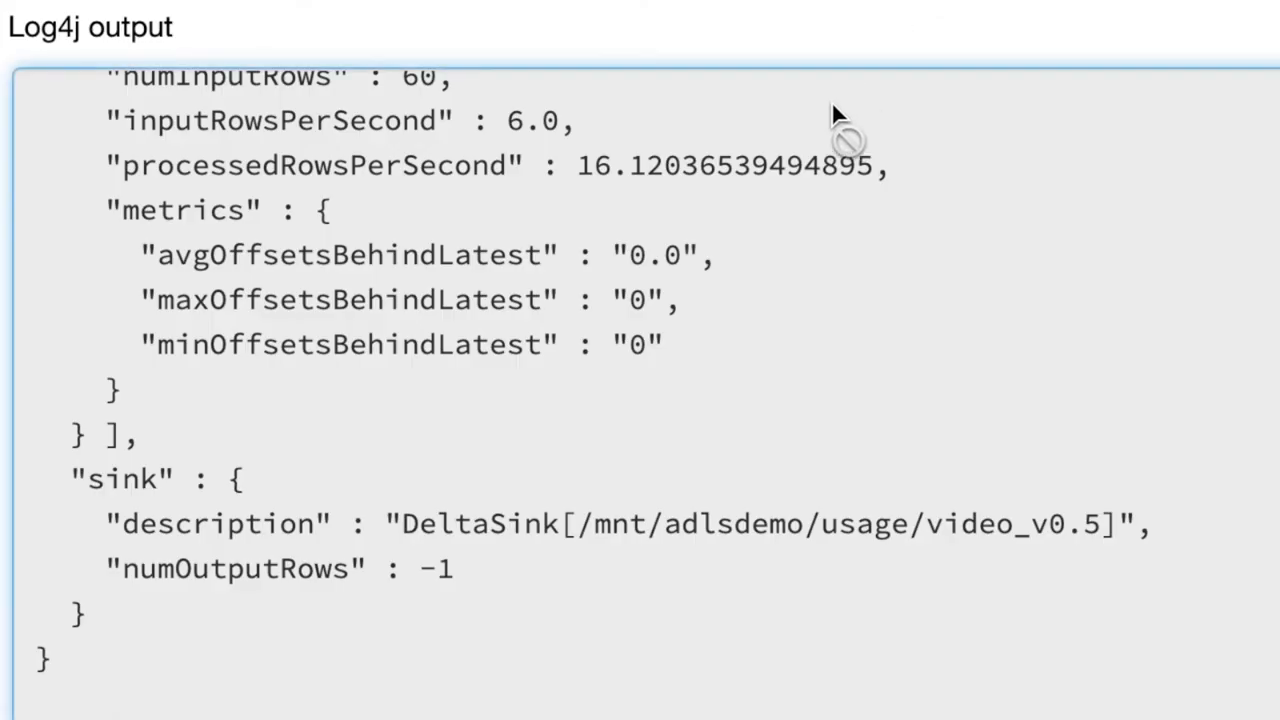
pyautogui.moveTo(816, 250)
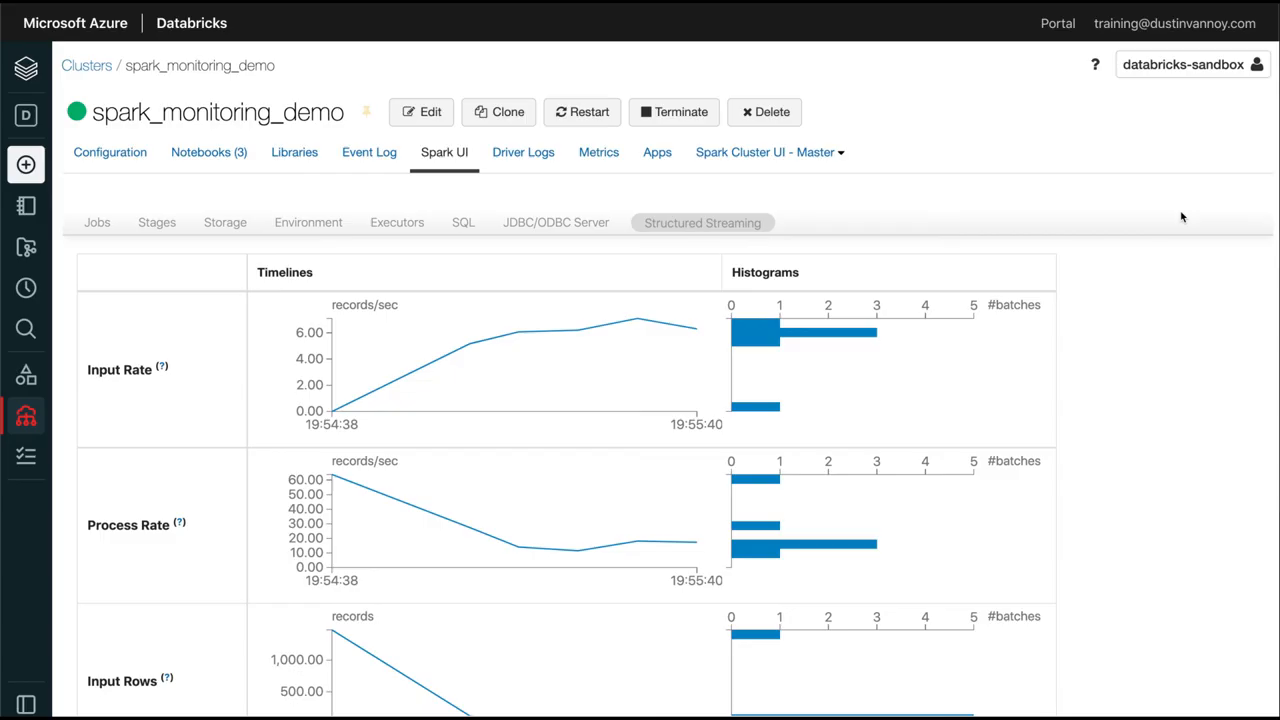
pyautogui.scroll(-3)
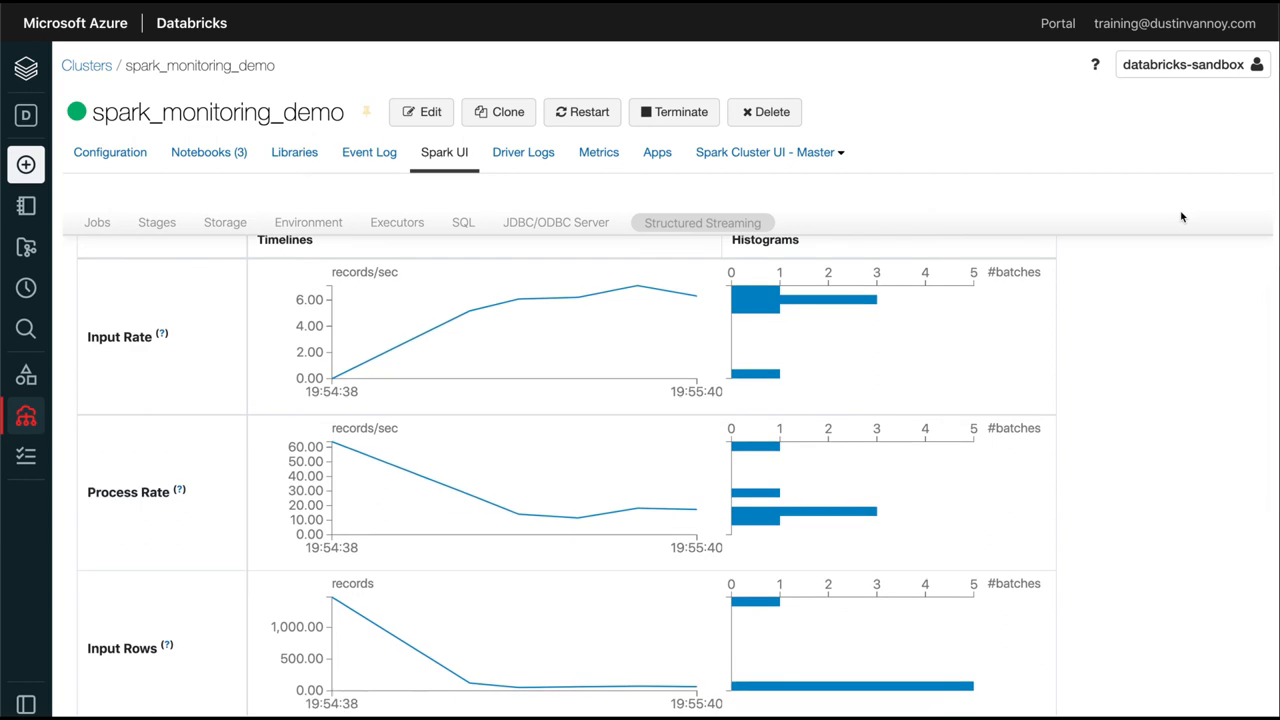
pyautogui.scroll(-3)
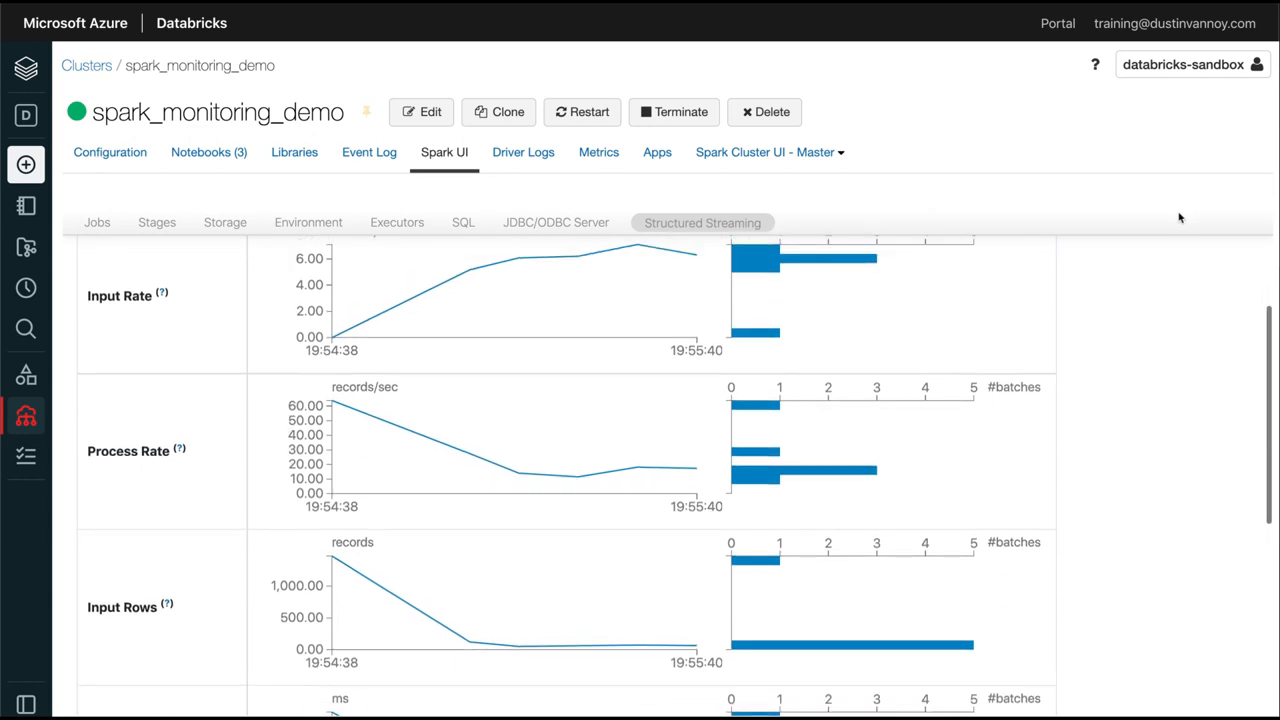
pyautogui.scroll(-3)
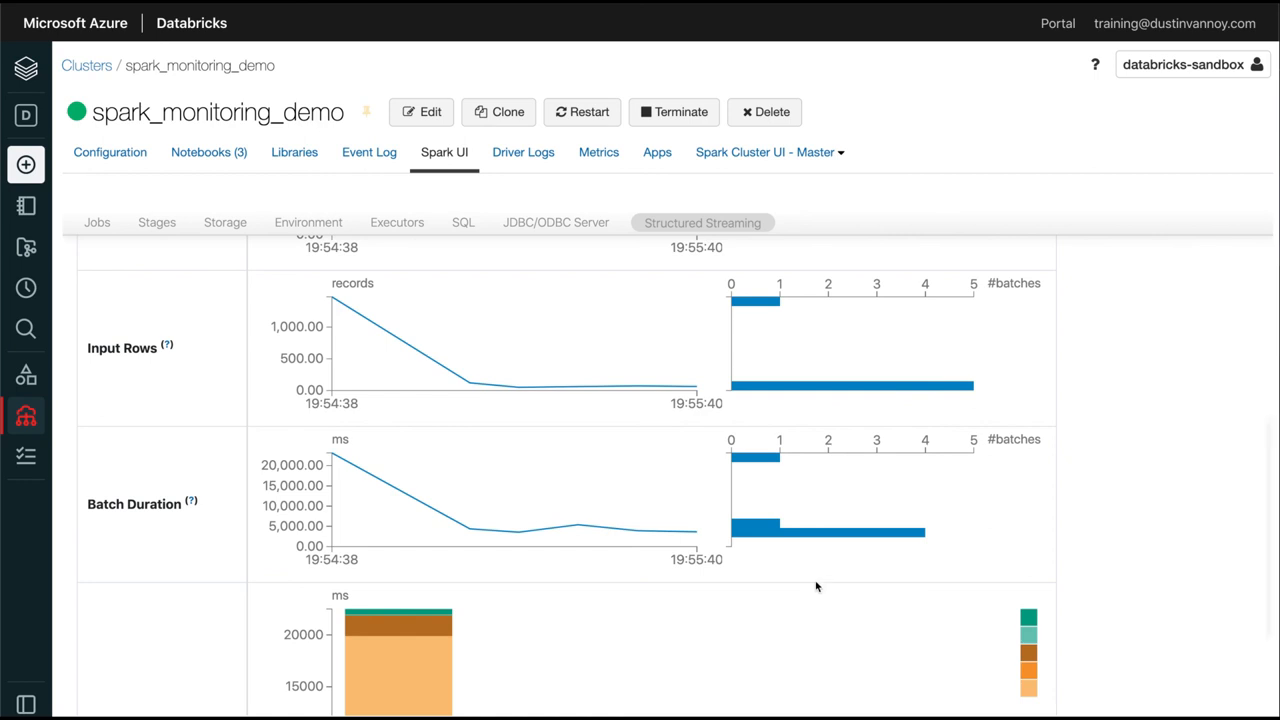
pyautogui.moveTo(810, 536)
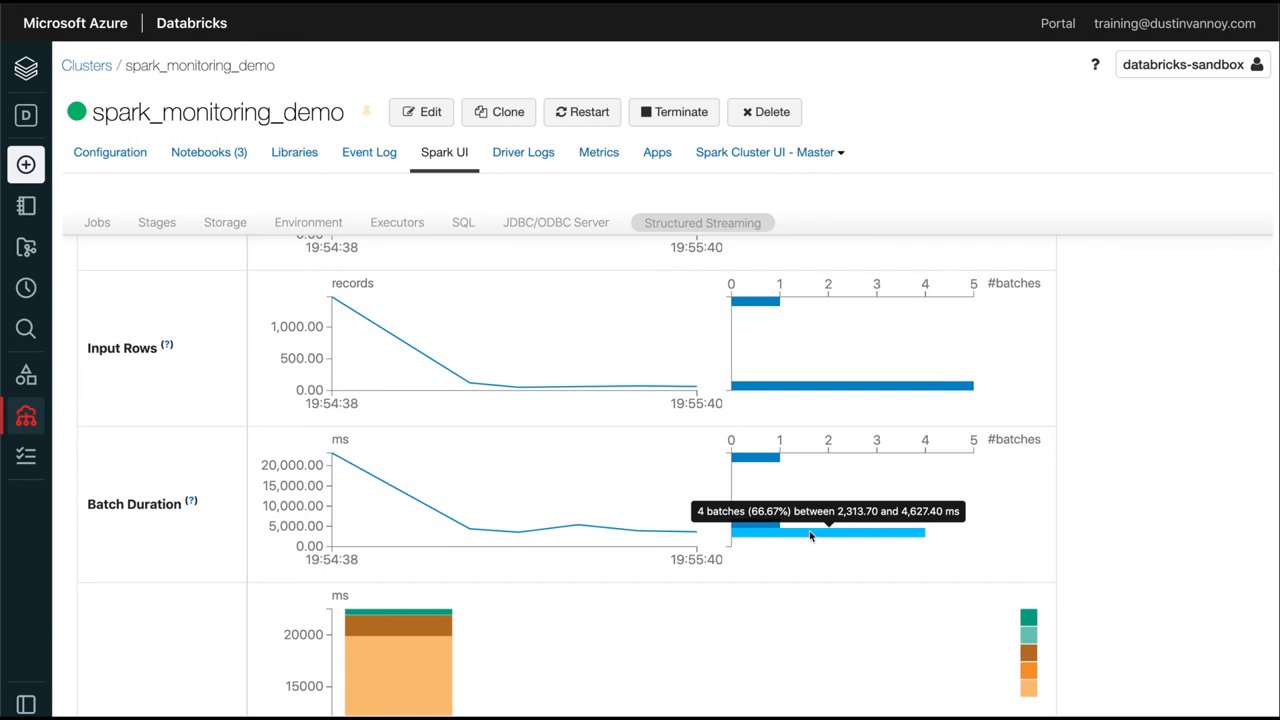
pyautogui.moveTo(650, 536)
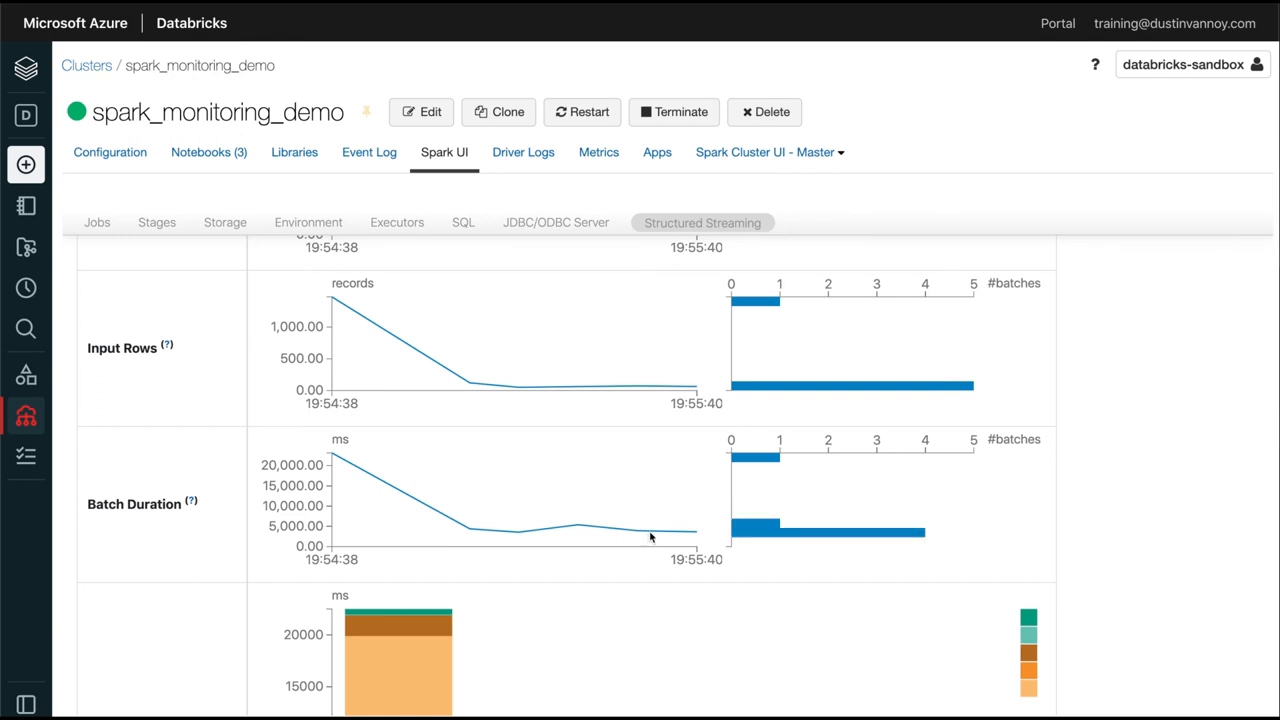
pyautogui.moveTo(688, 536)
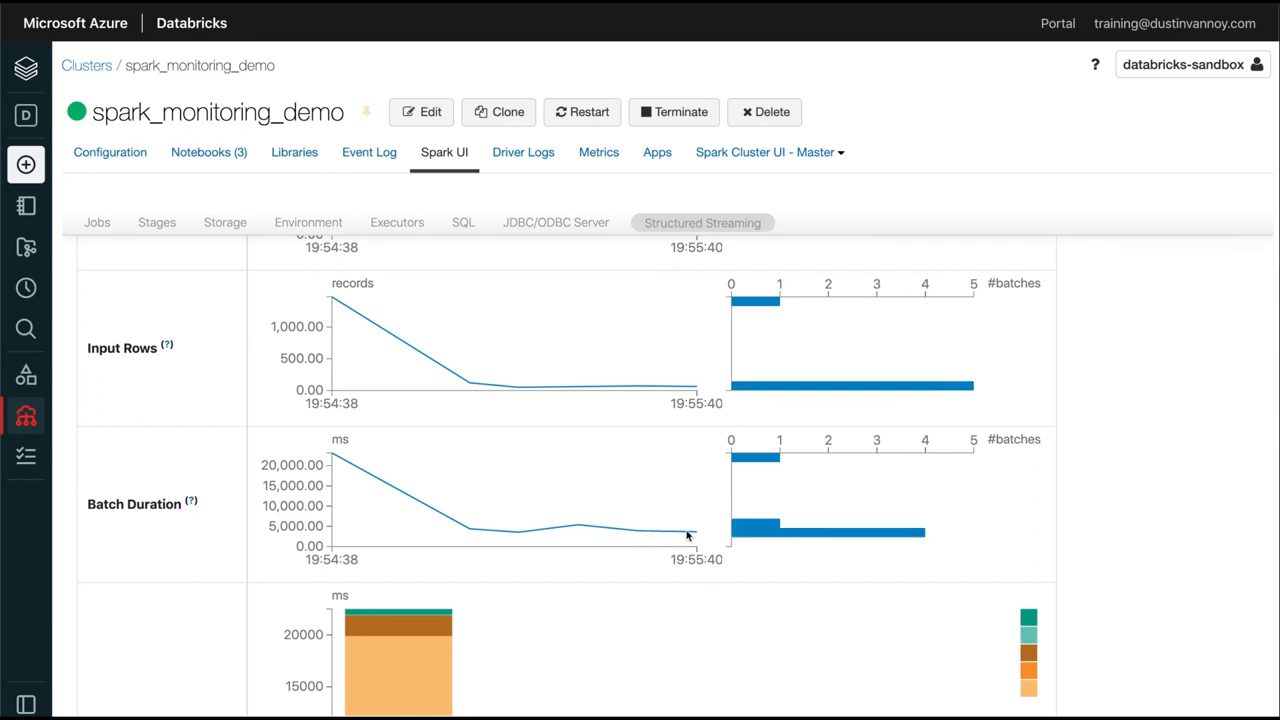
pyautogui.scroll(-3)
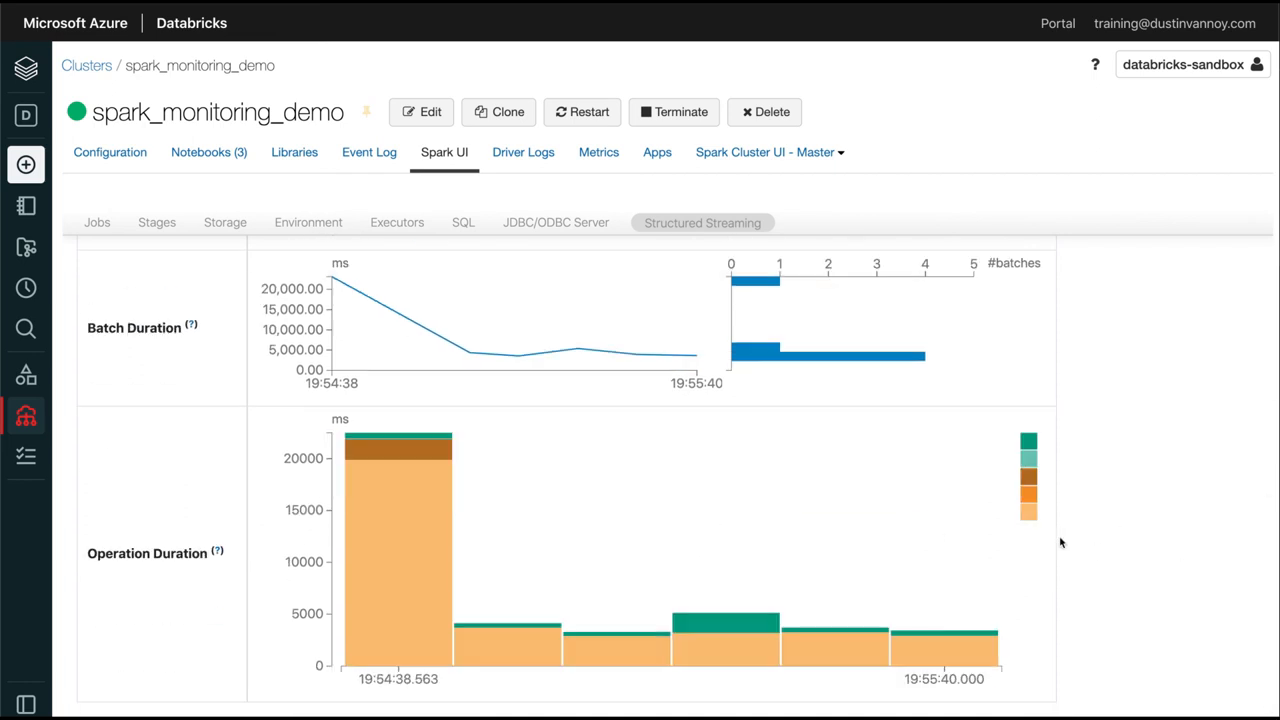
pyautogui.moveTo(1028, 496)
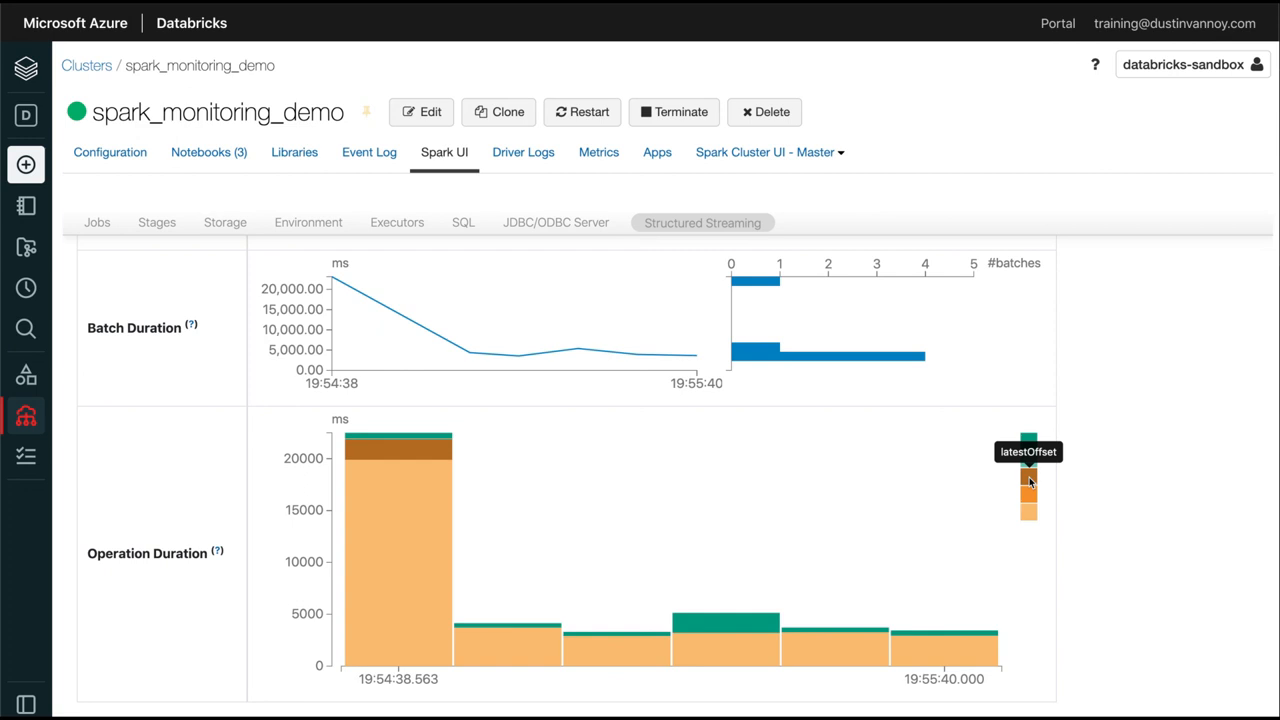
pyautogui.moveTo(1028, 444)
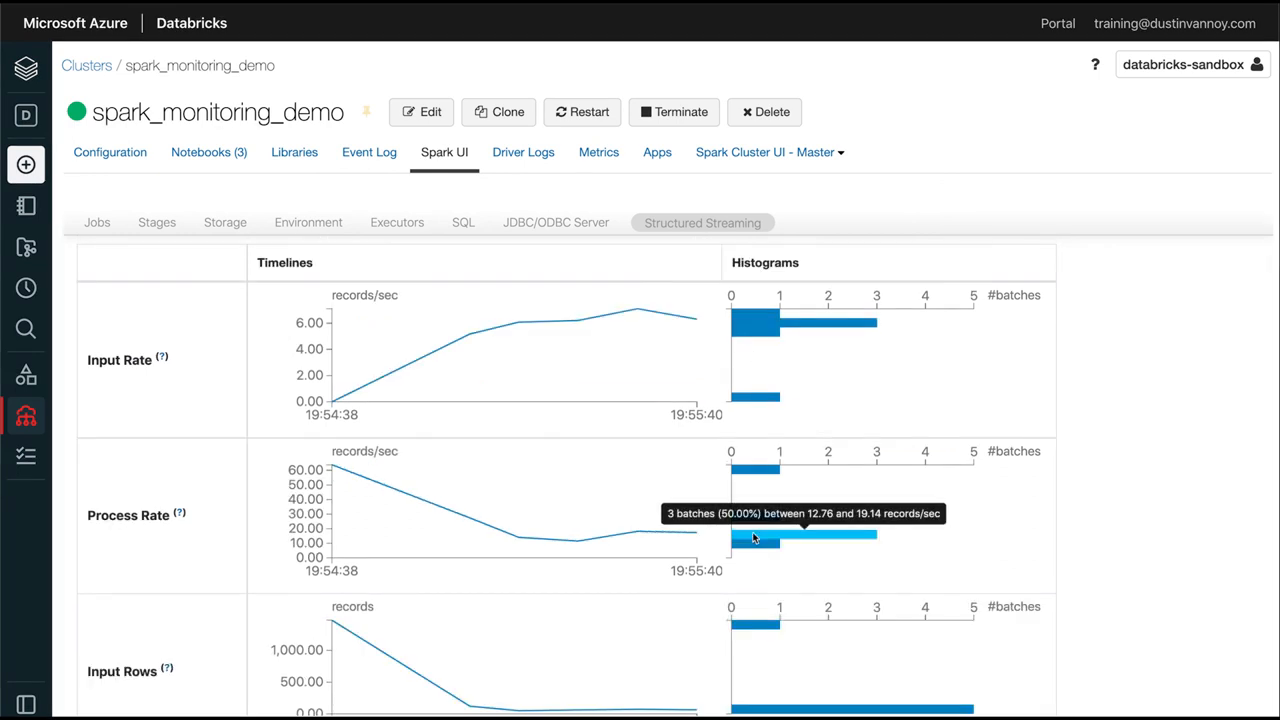
pyautogui.moveTo(762, 328)
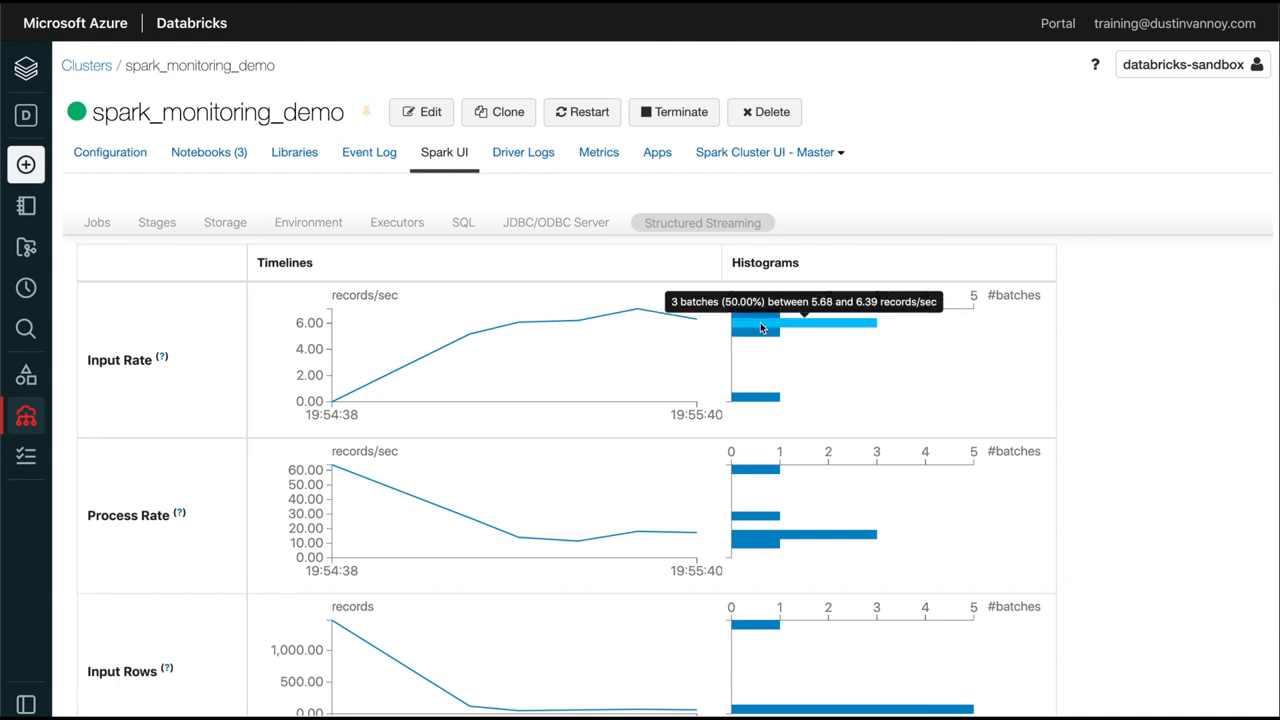
pyautogui.scroll(-3)
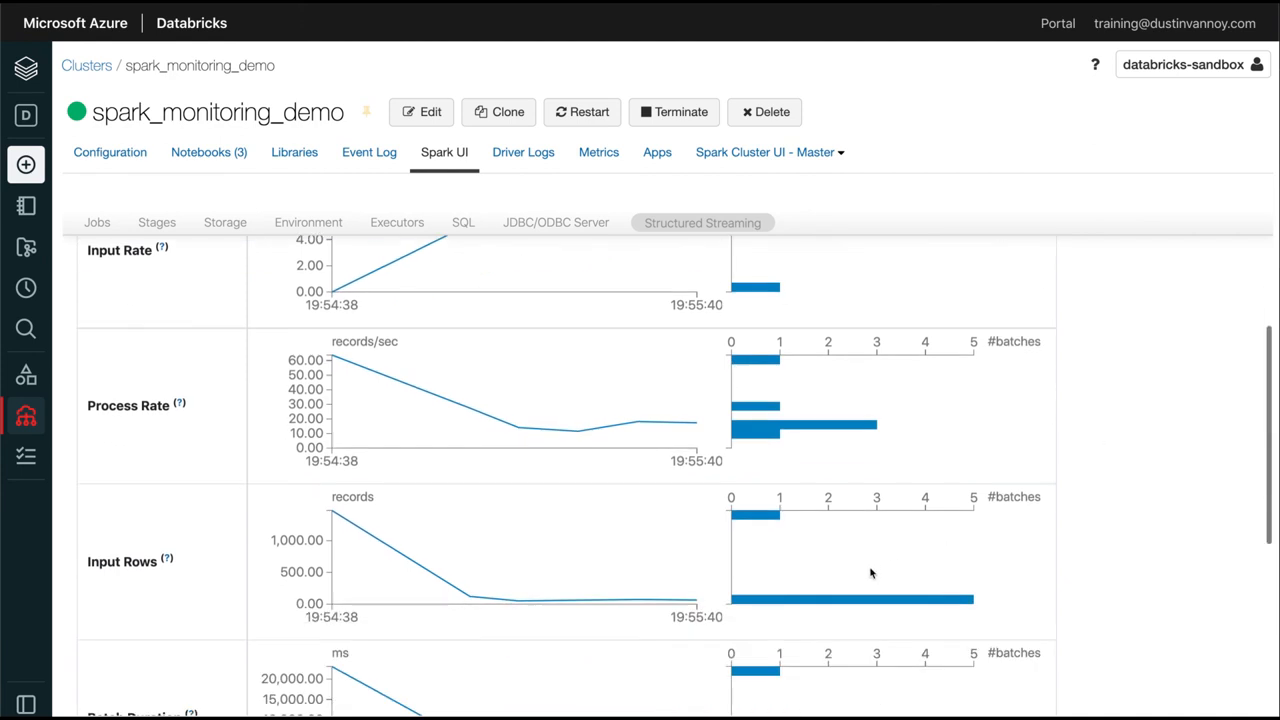